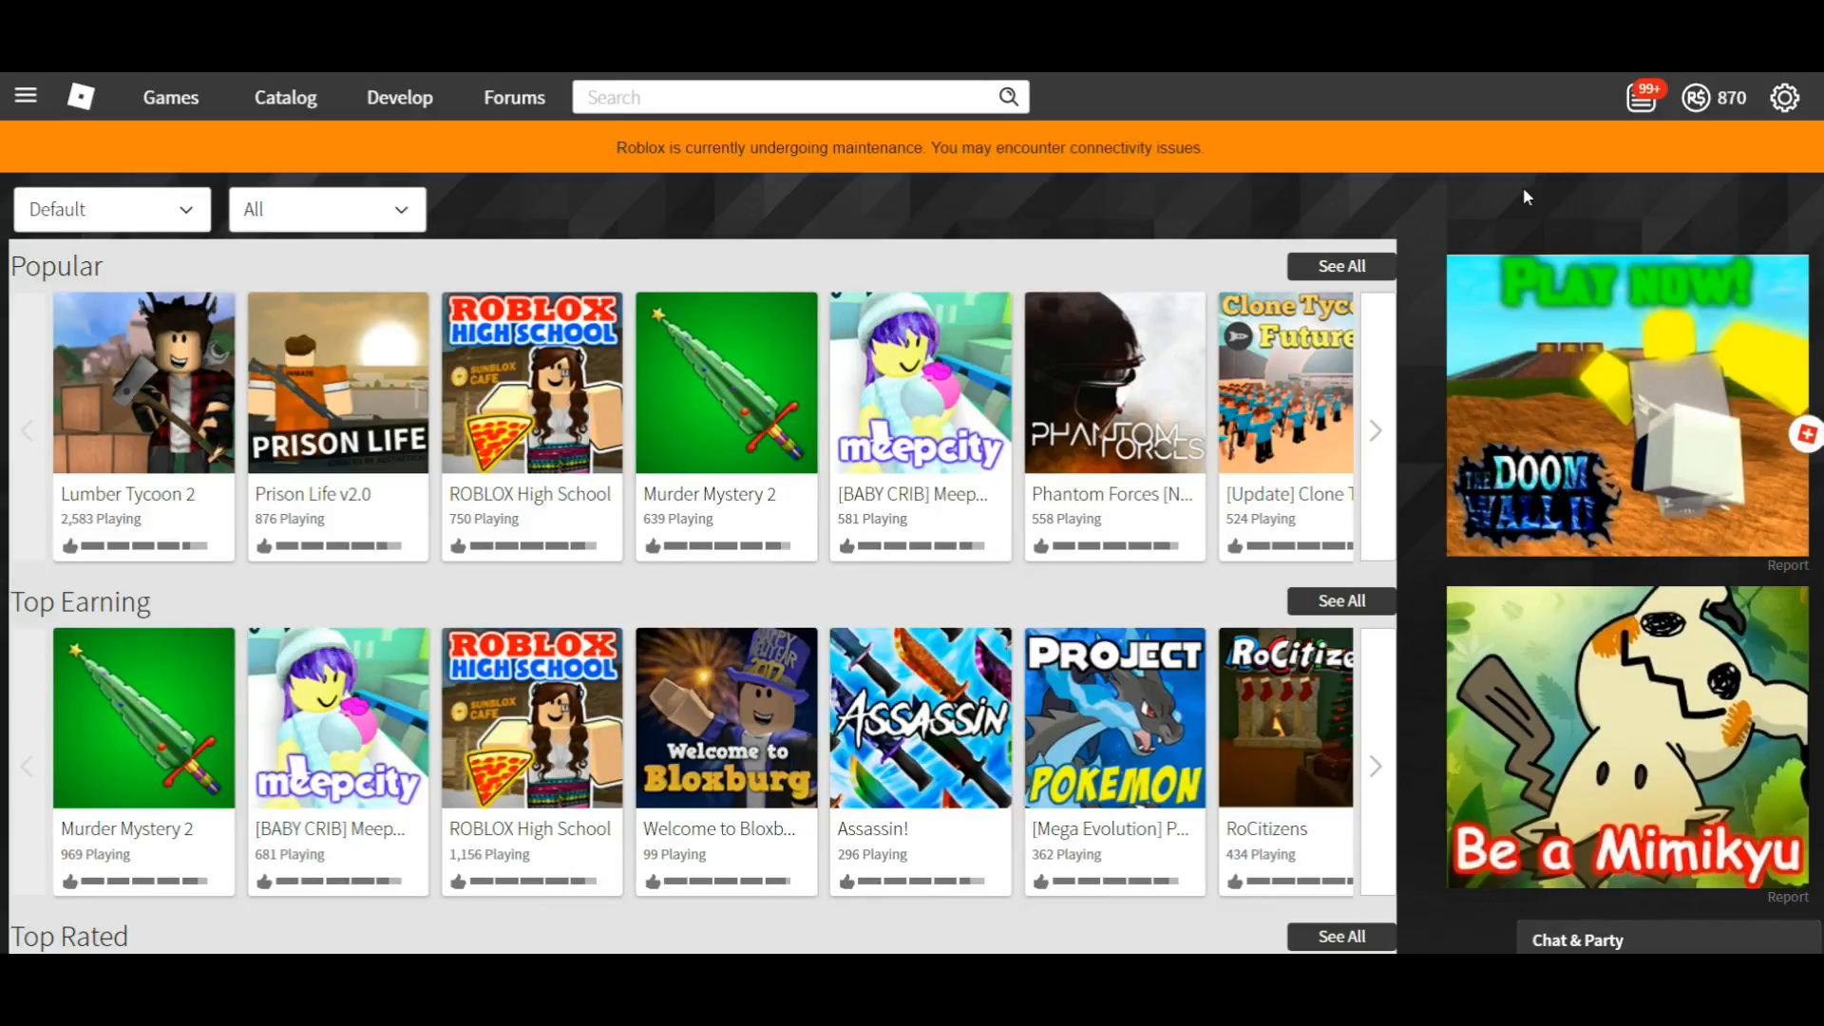
{"action": "mouse_move", "coordinate": [974, 206]}
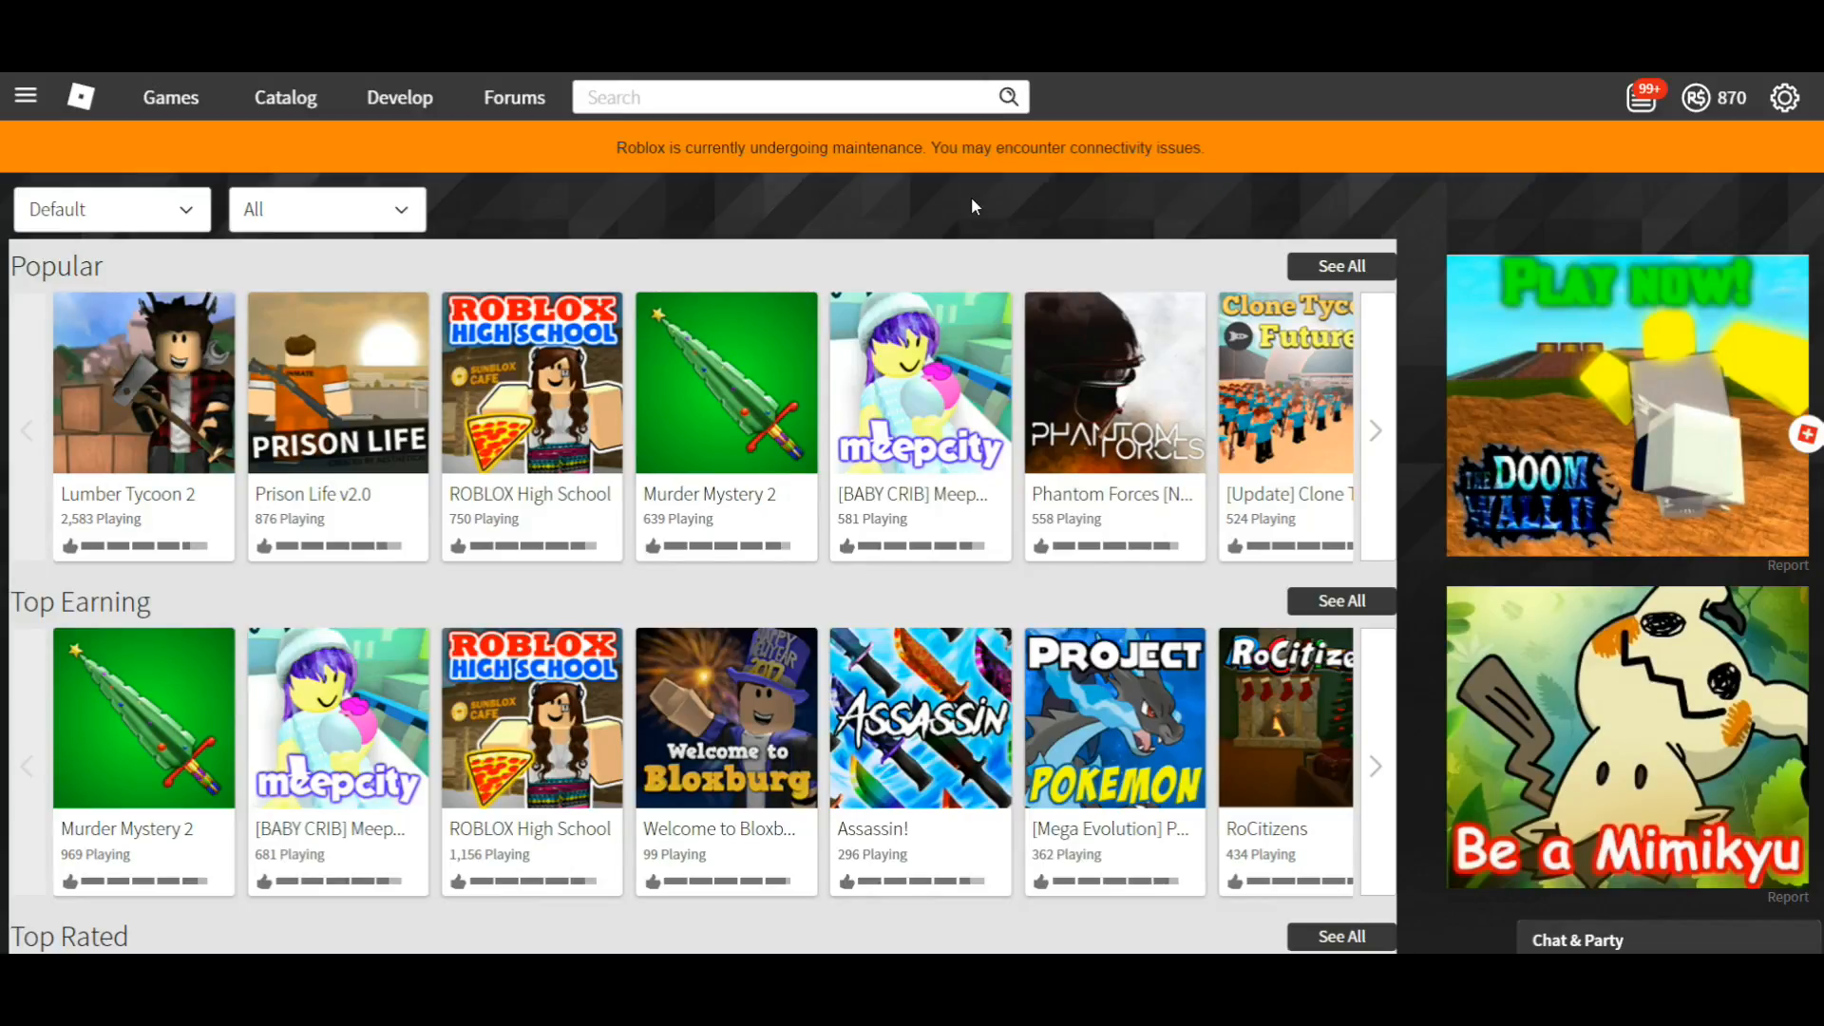
{"action": "mouse_move", "coordinate": [359, 268]}
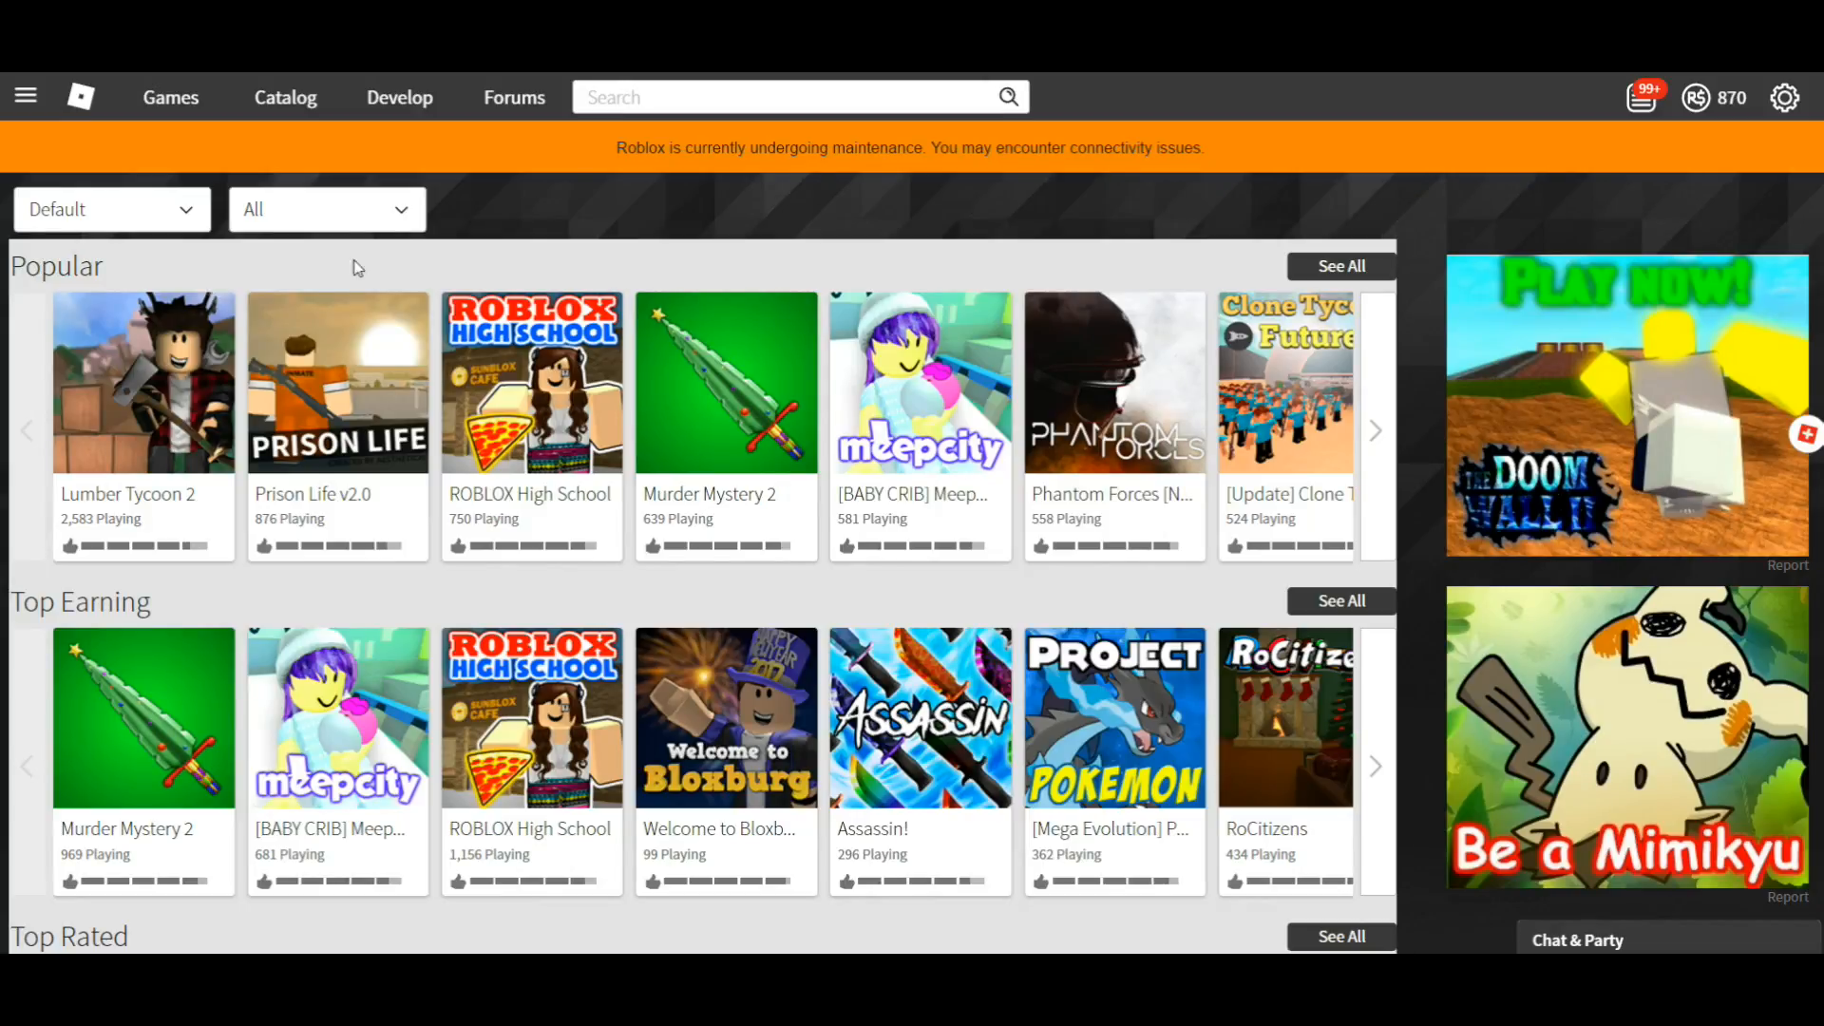
{"action": "mouse_move", "coordinate": [128, 419]}
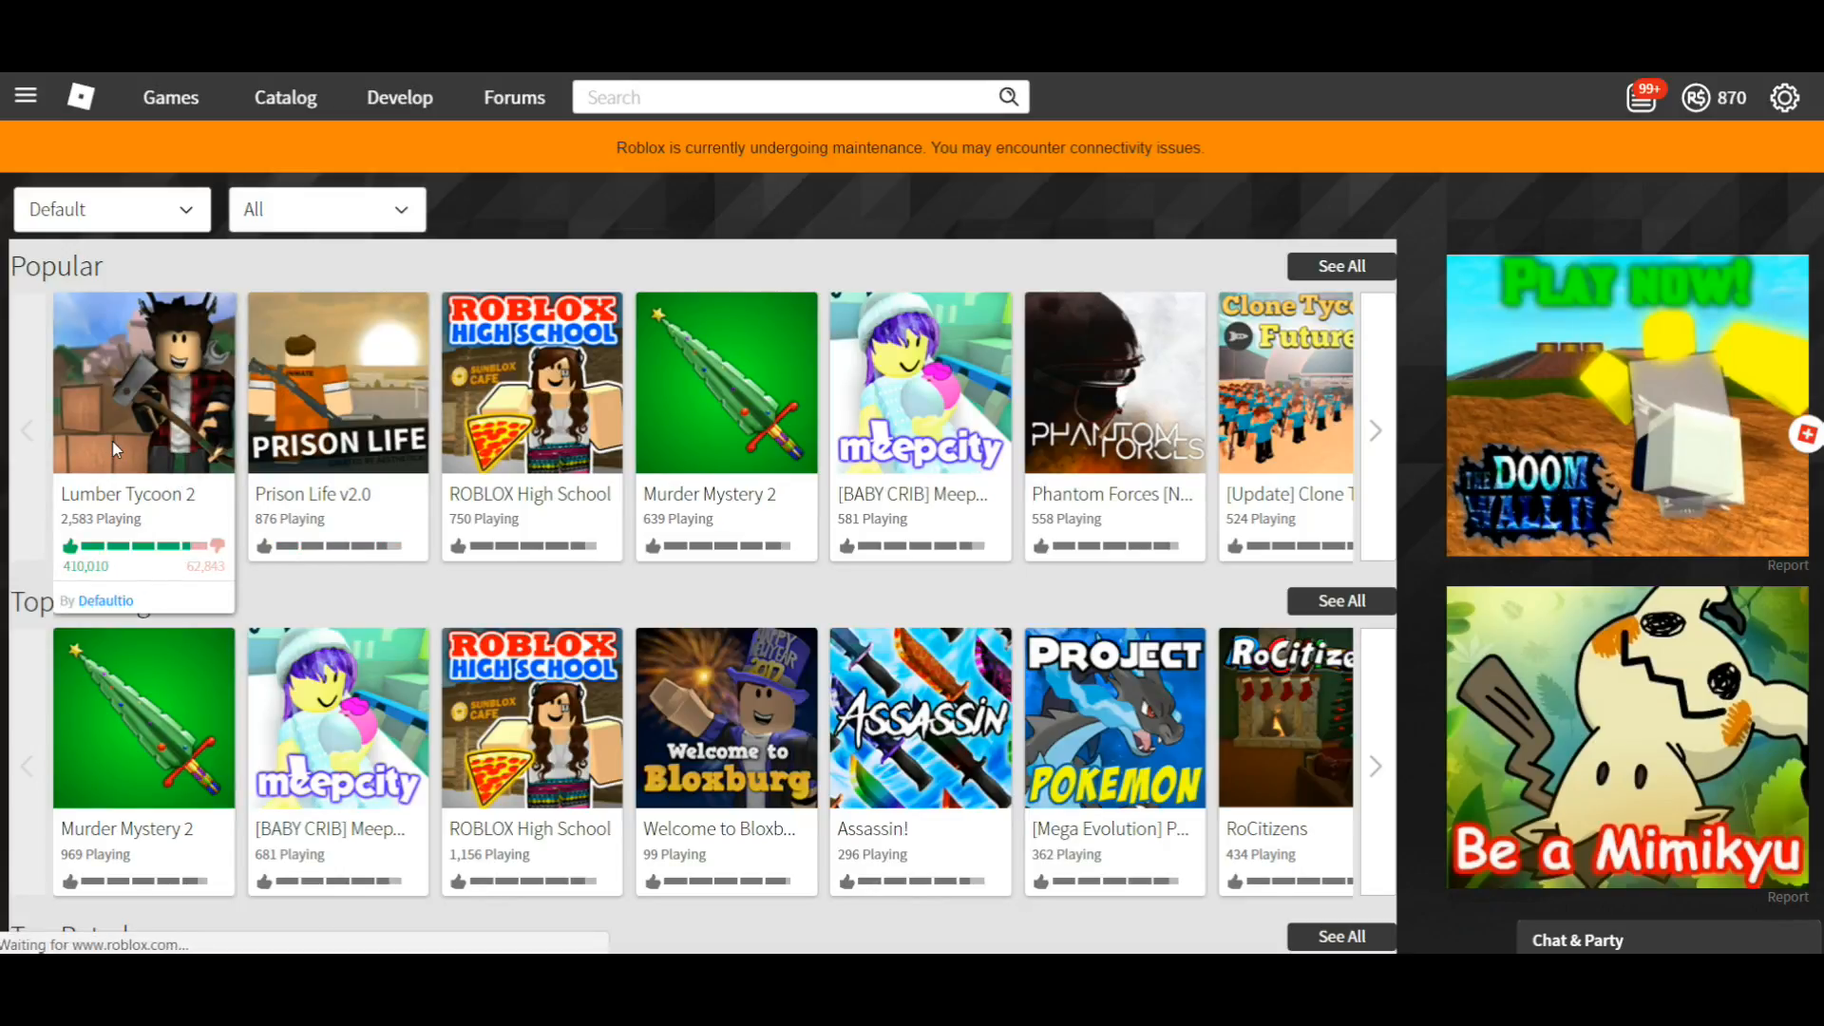
- Launch Lumber Tycoon 2 and dismiss the SDL2.dll missing system error
{"action": "left_click", "coordinate": [143, 380]}
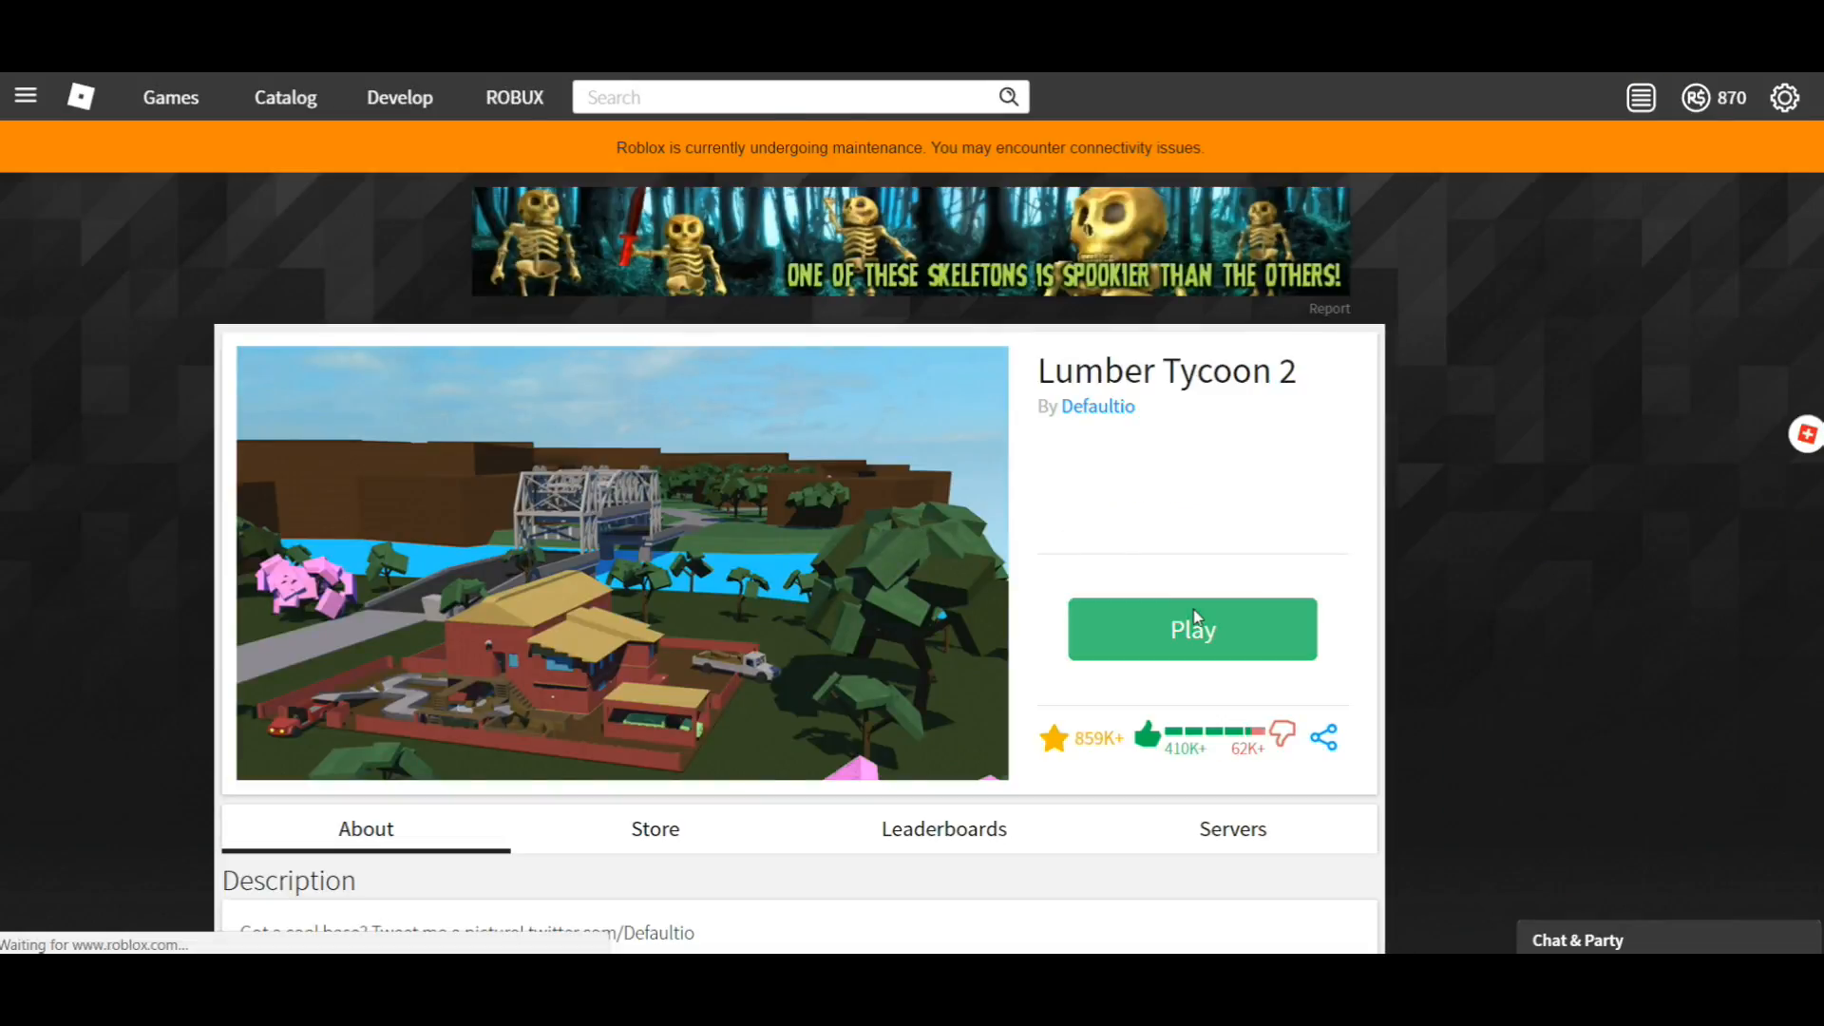
{"action": "left_click", "coordinate": [1190, 628]}
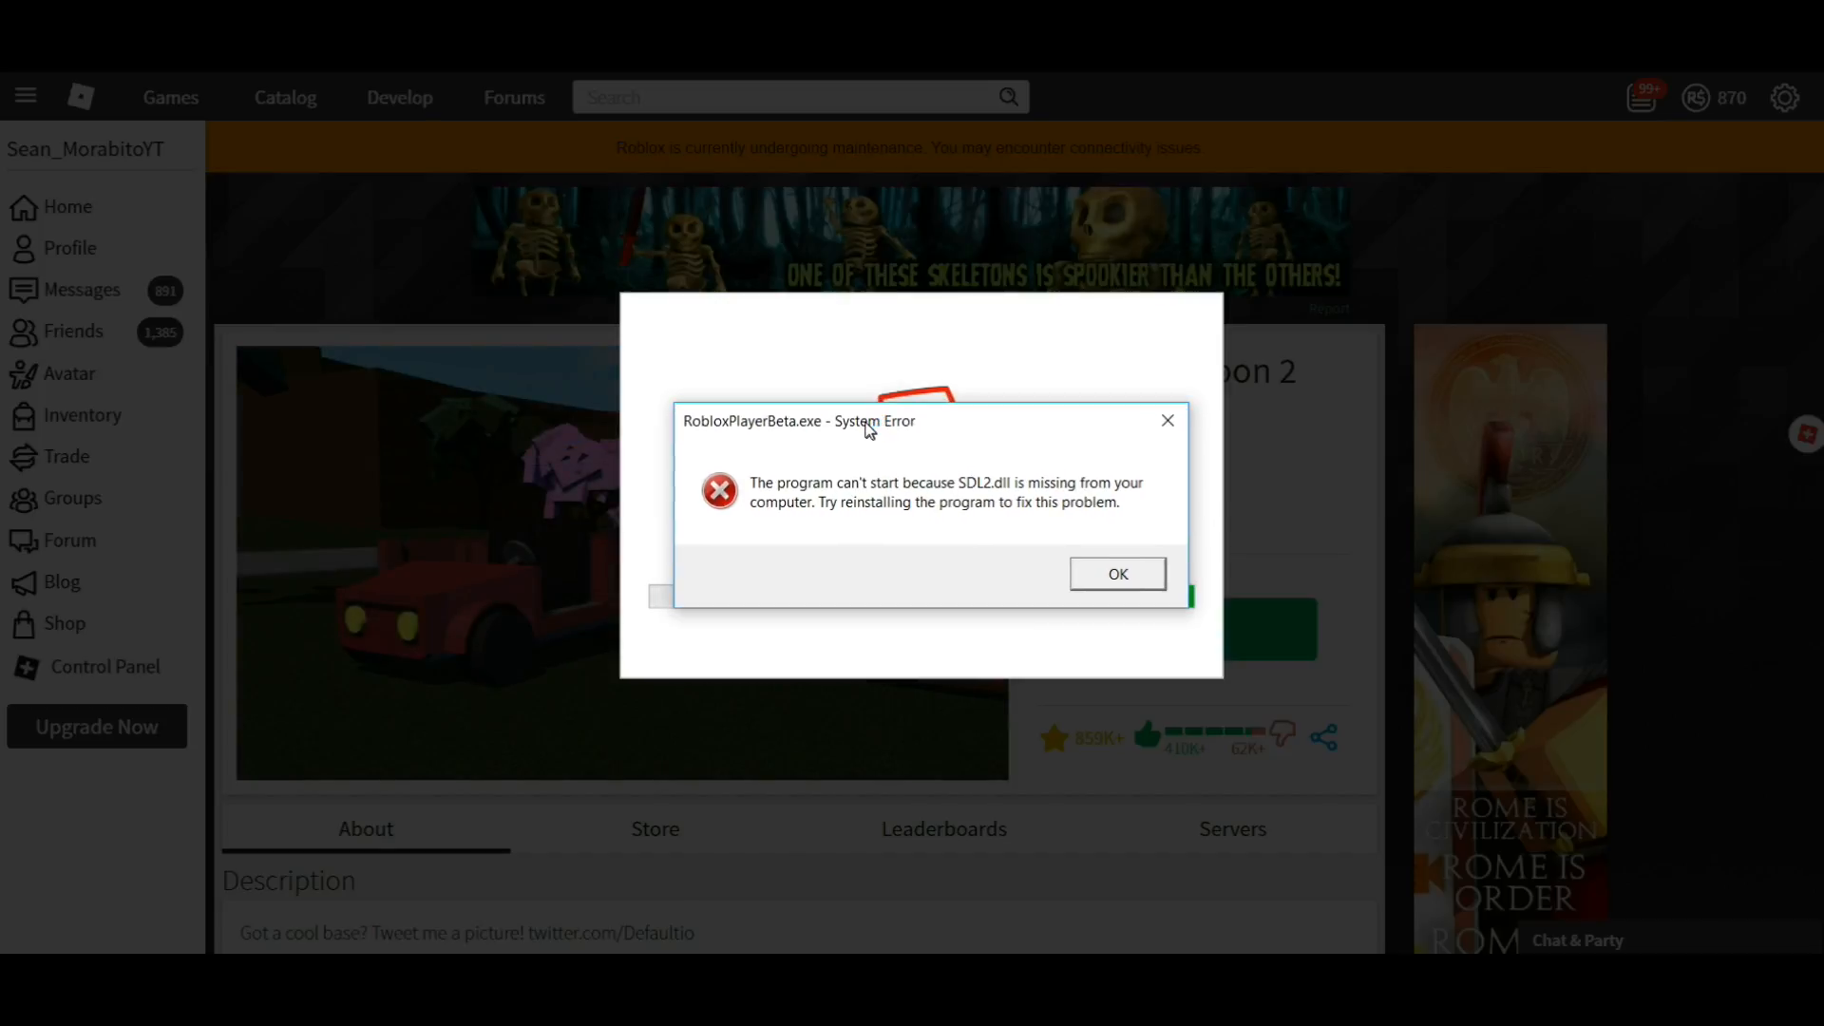
{"action": "mouse_move", "coordinate": [1020, 447]}
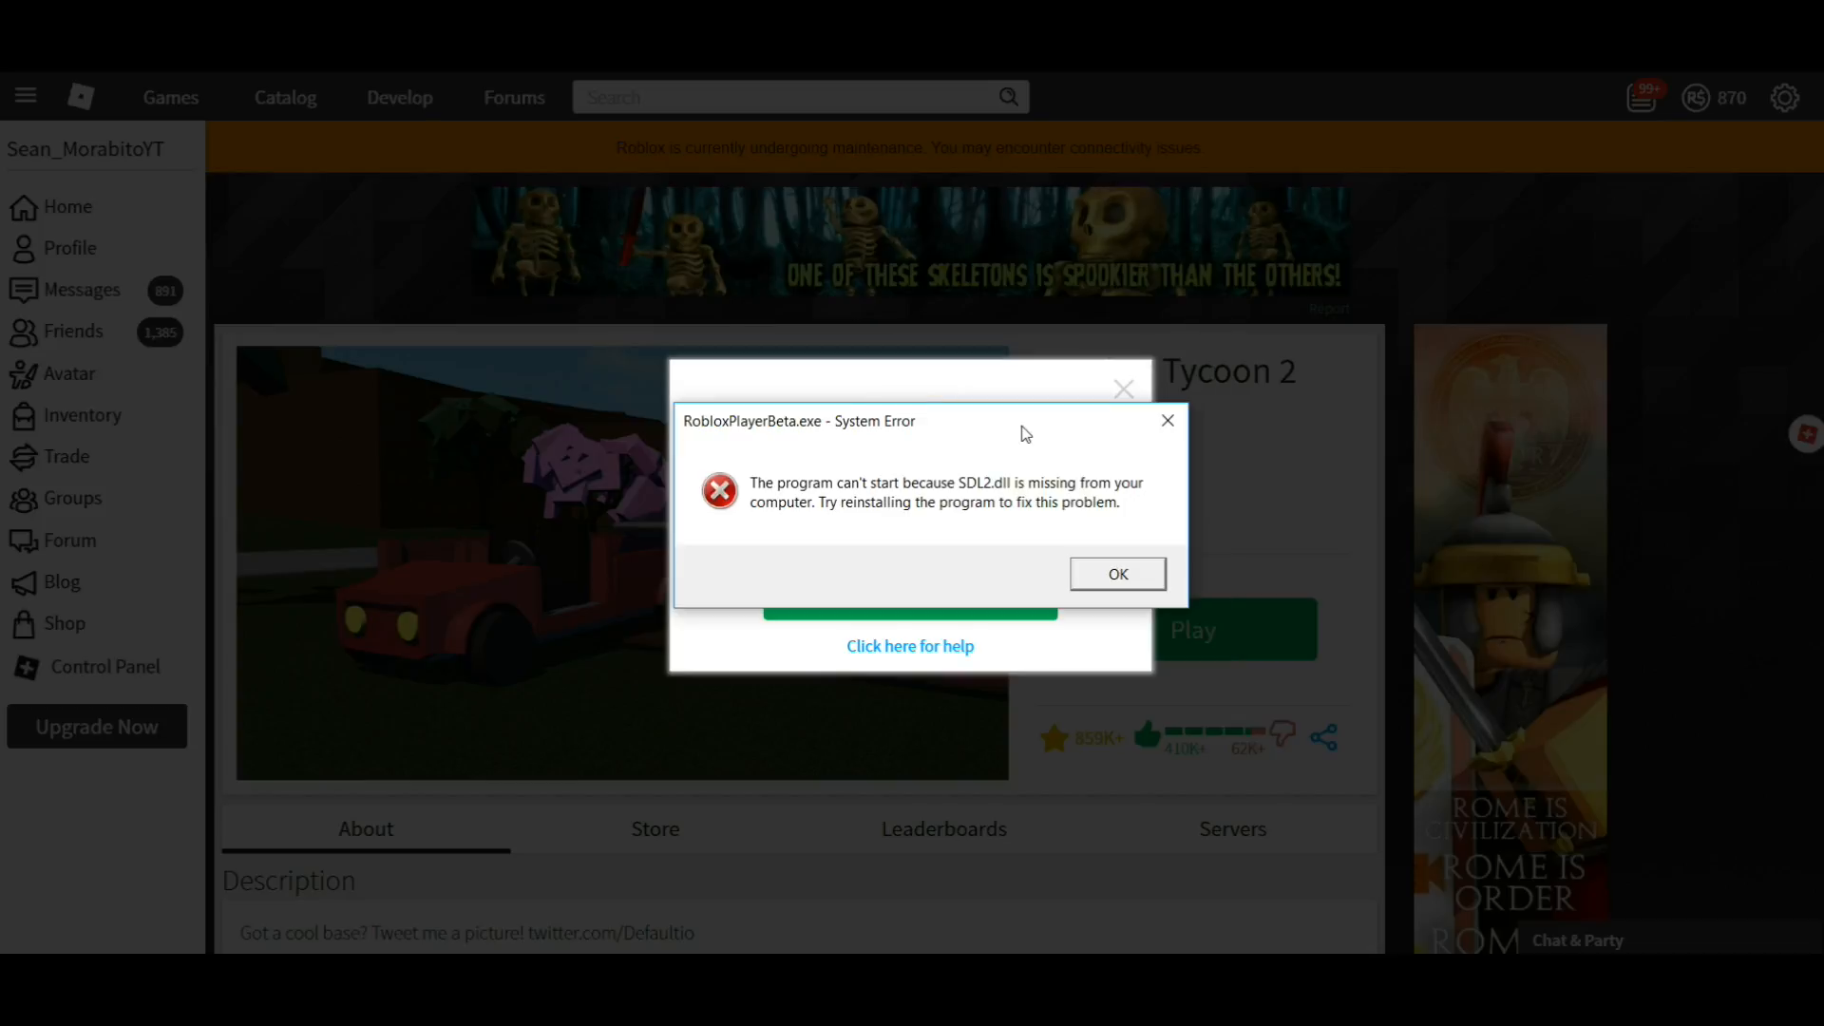
{"action": "left_click", "coordinate": [1115, 574]}
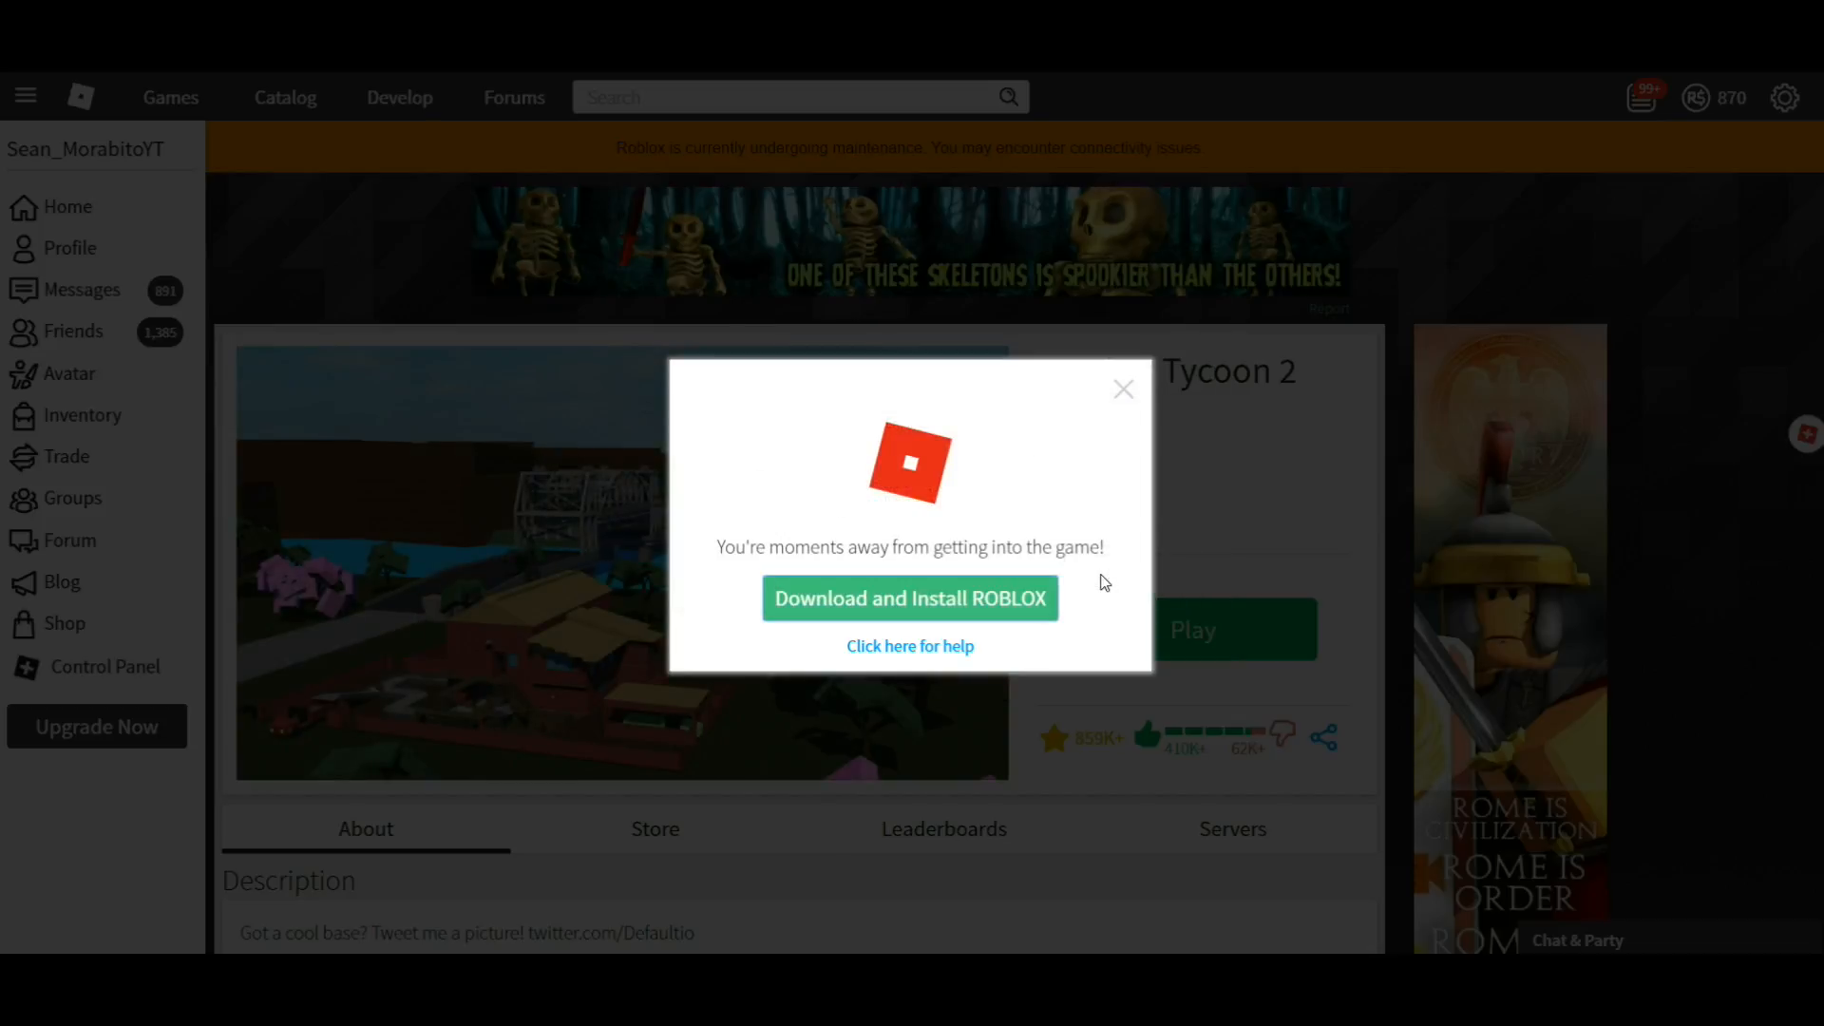
{"action": "mouse_move", "coordinate": [1123, 389]}
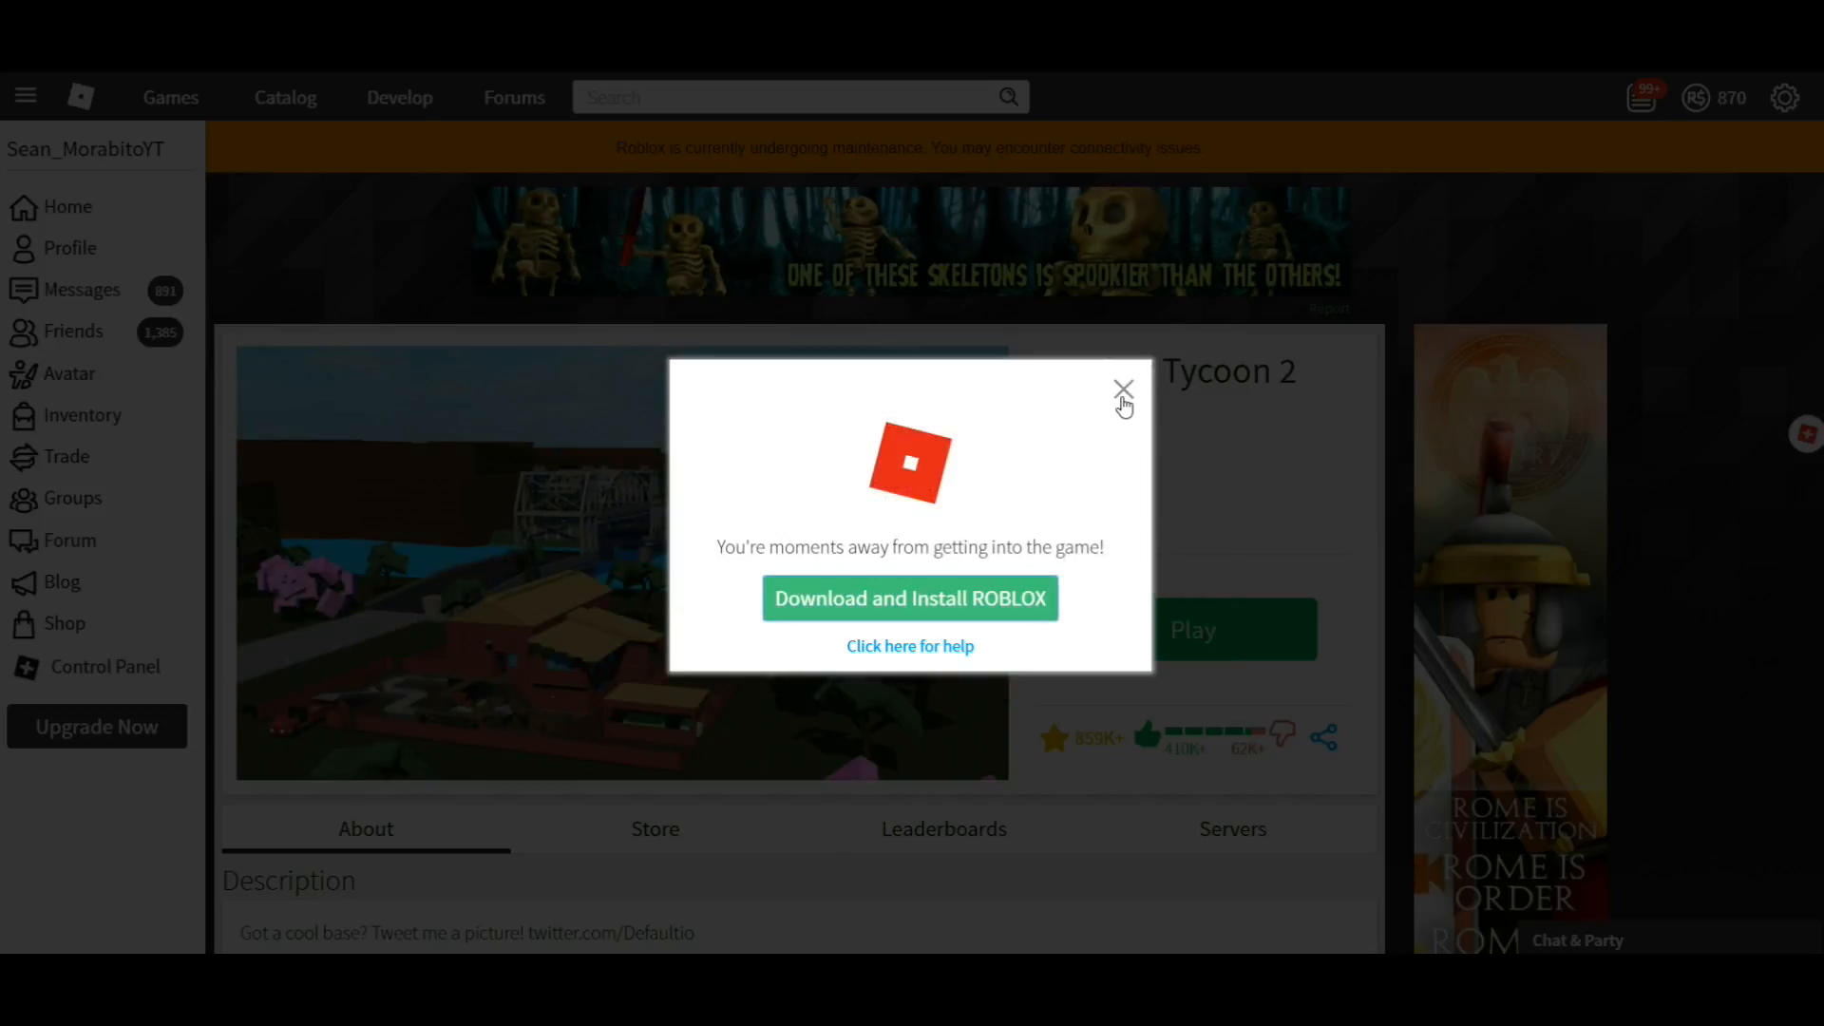
- Close the launch prompt and download SDL2.dll from DLLme as SDL2.zip
{"action": "left_click", "coordinate": [1124, 388]}
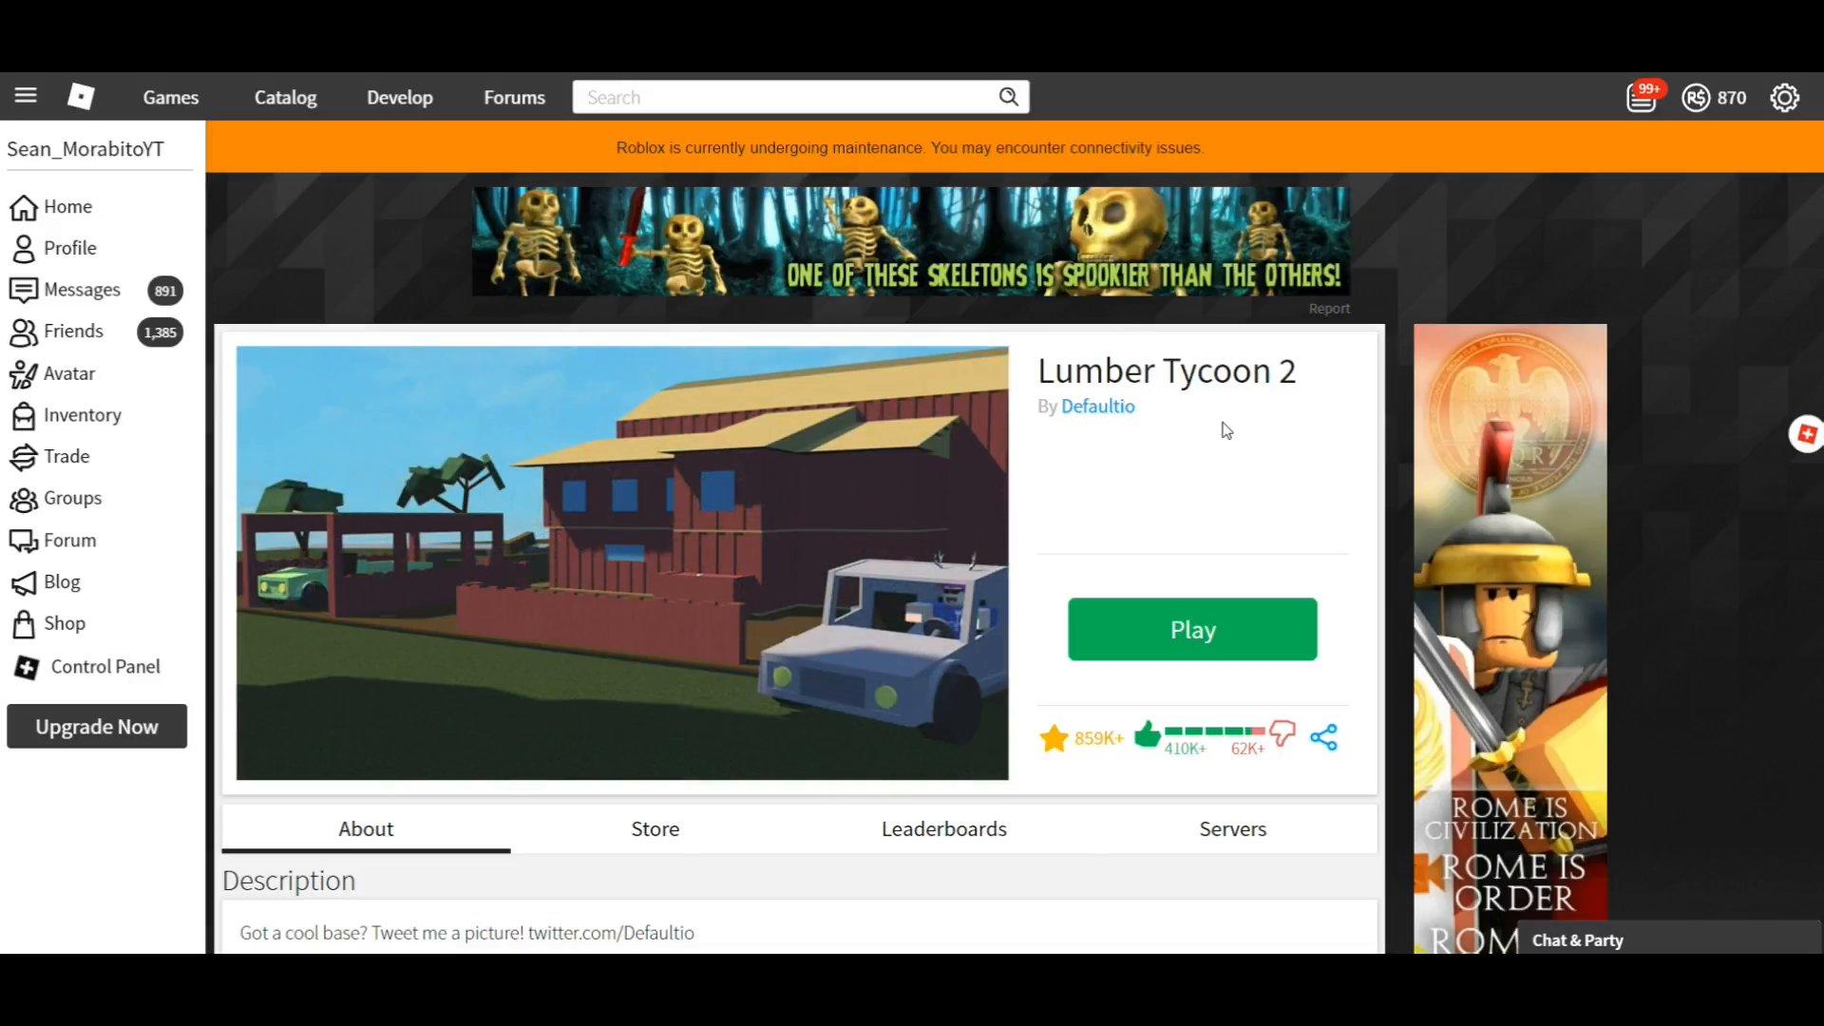
{"action": "mouse_move", "coordinate": [1163, 419]}
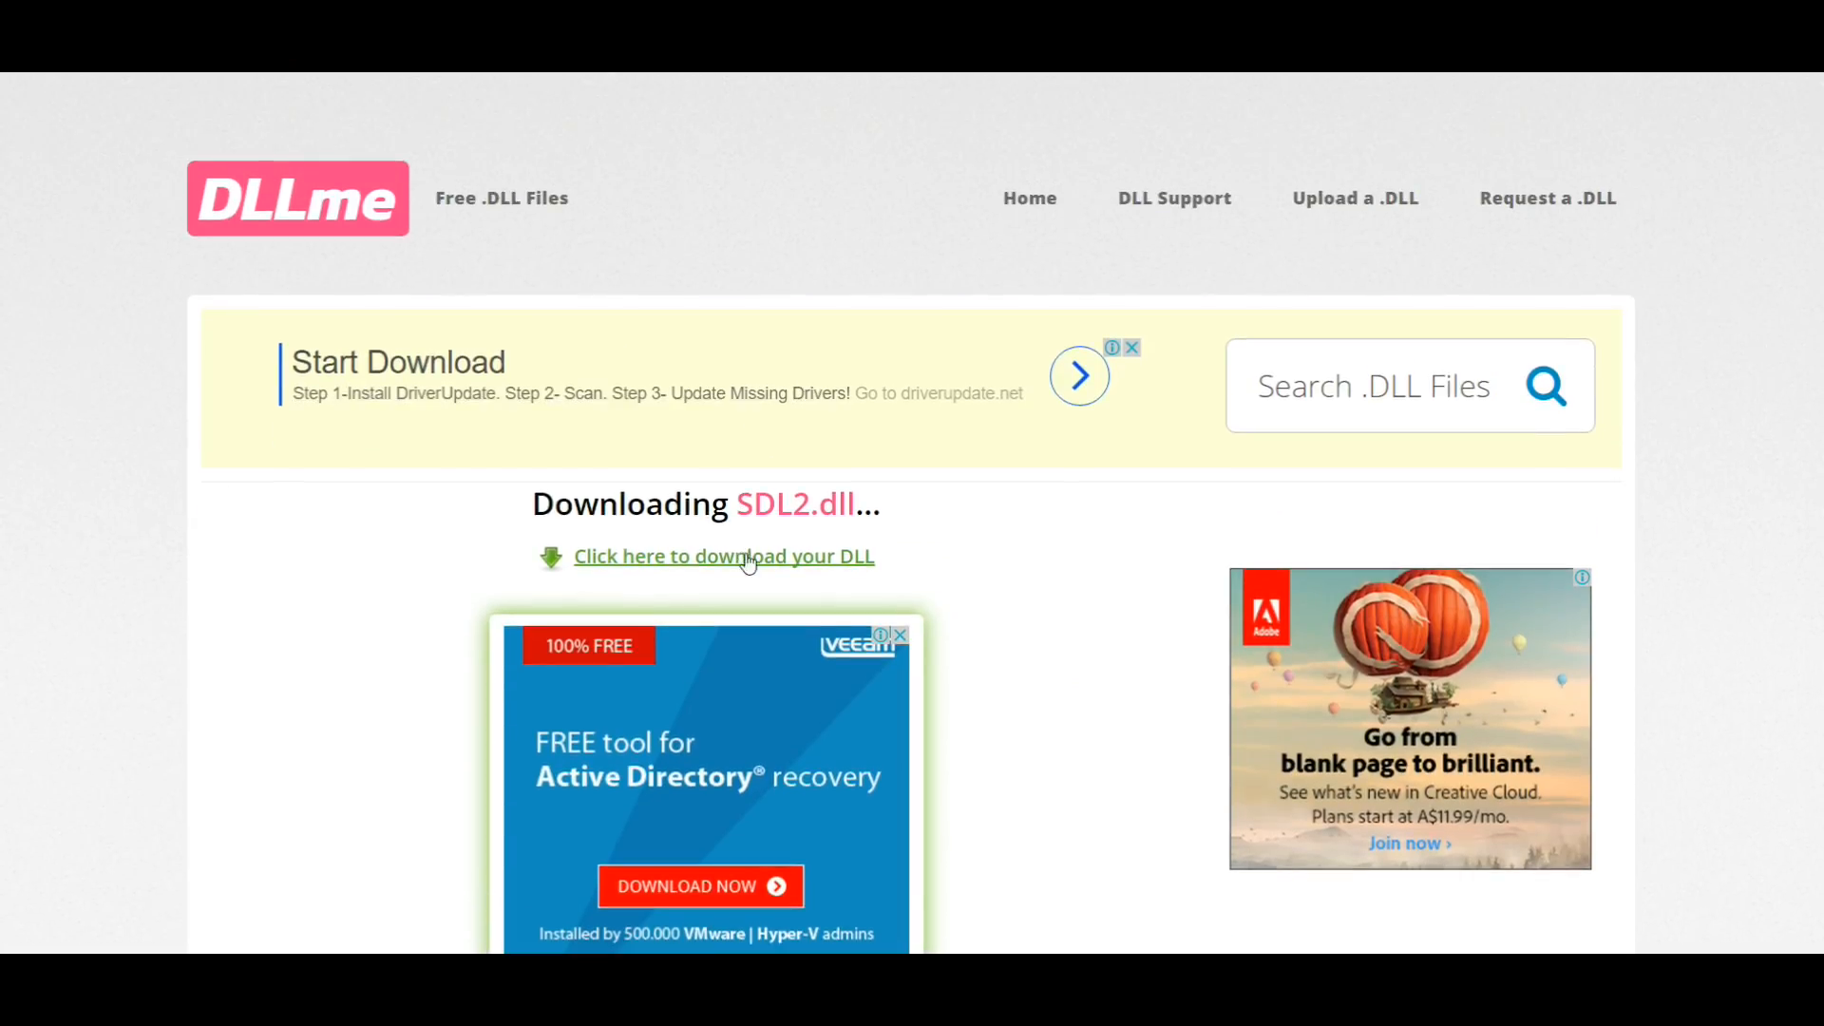
{"action": "left_click", "coordinate": [722, 556]}
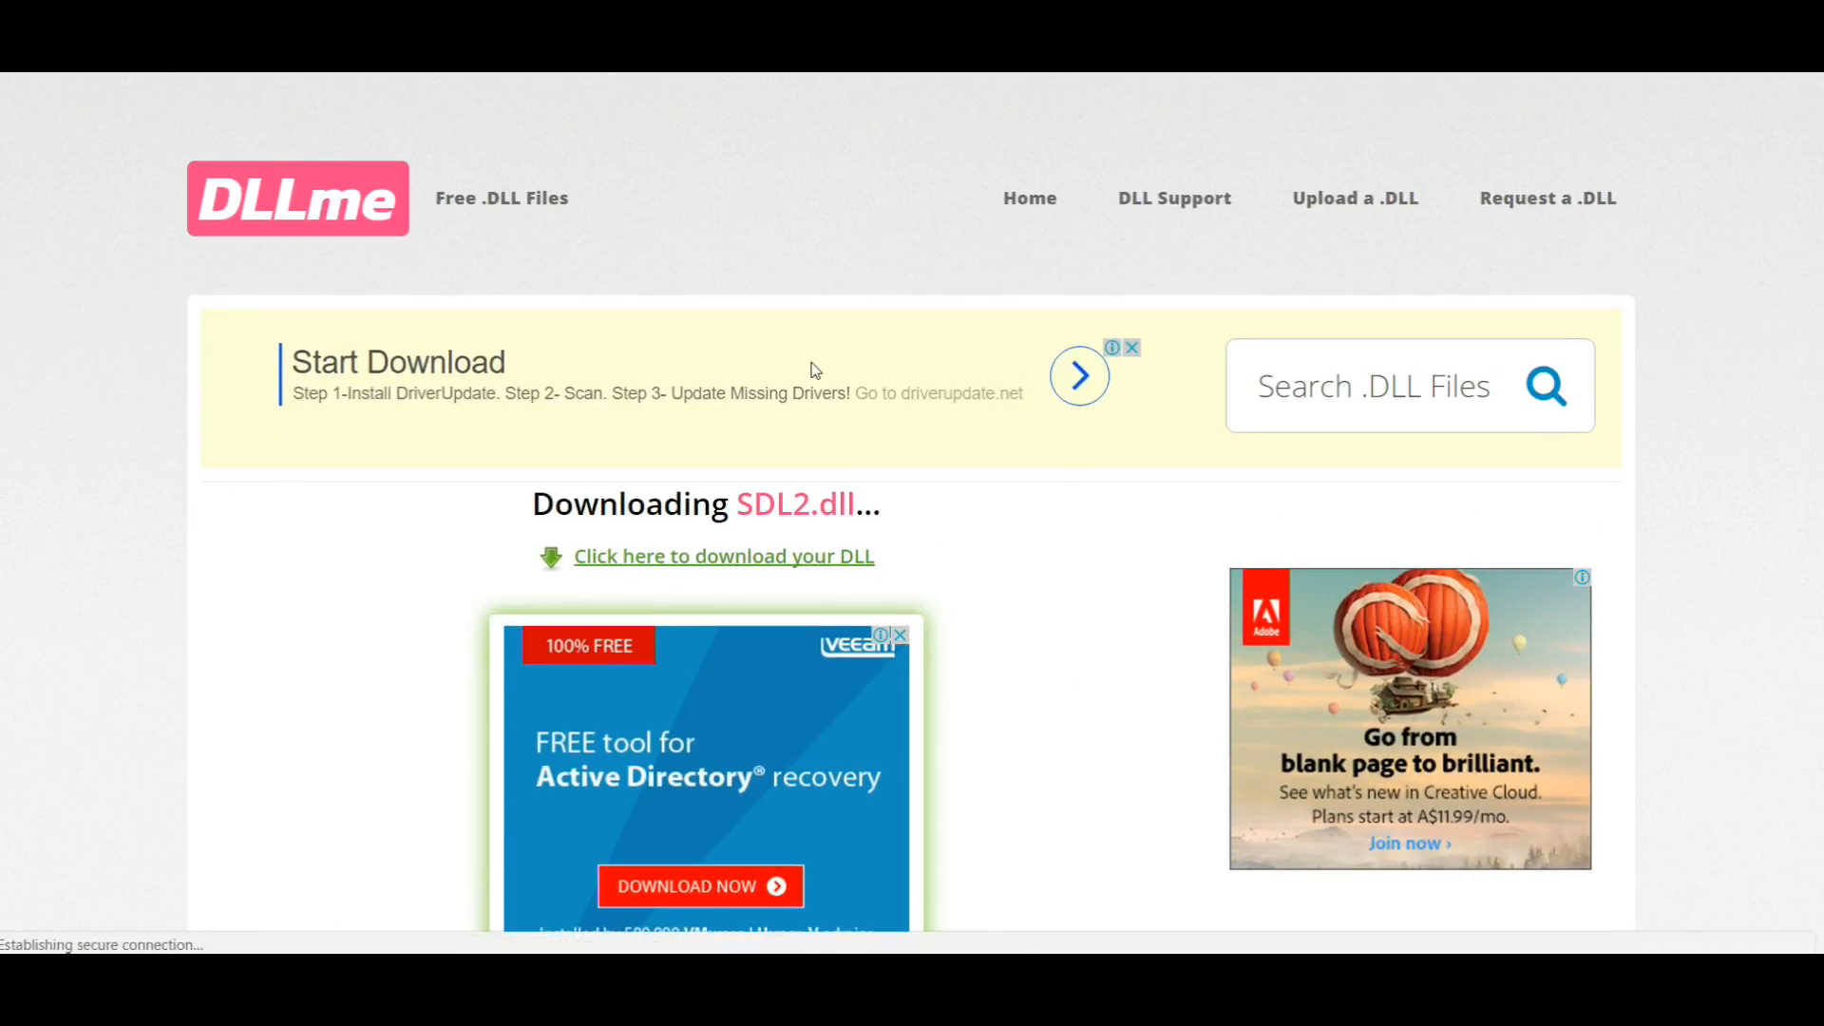
{"action": "left_click", "coordinate": [721, 556]}
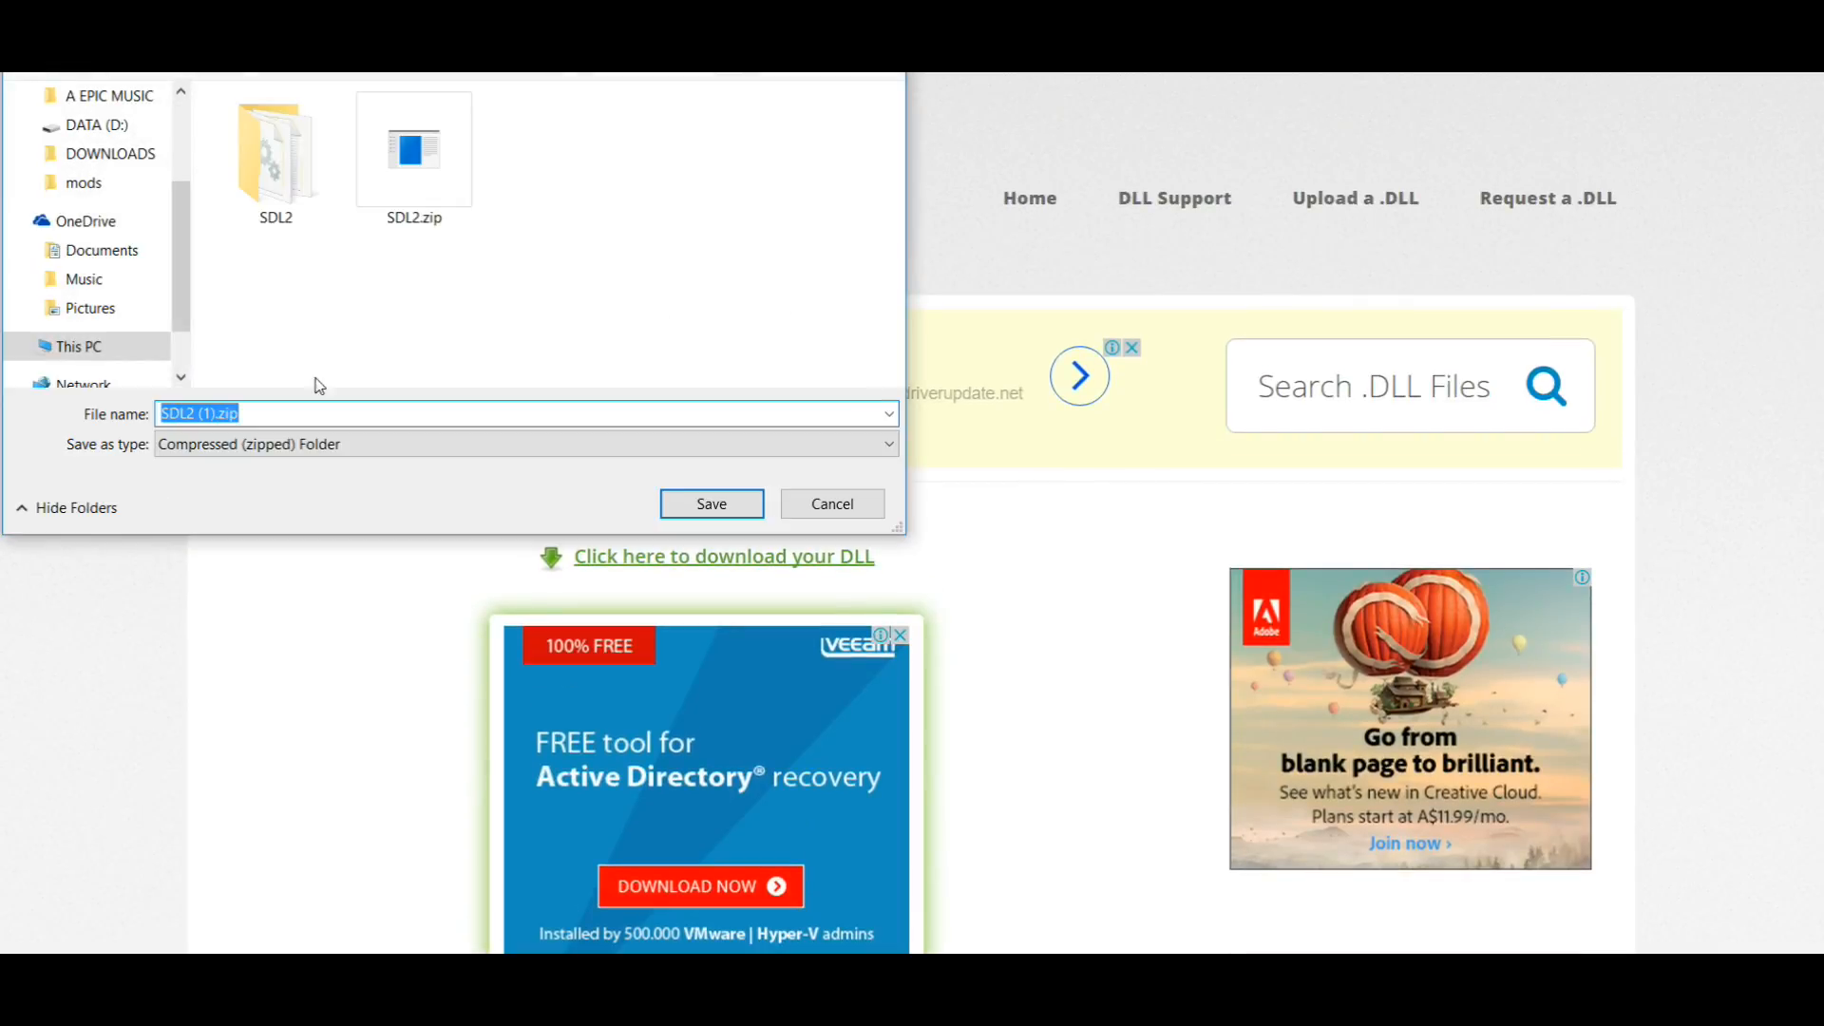
{"action": "mouse_move", "coordinate": [169, 447]}
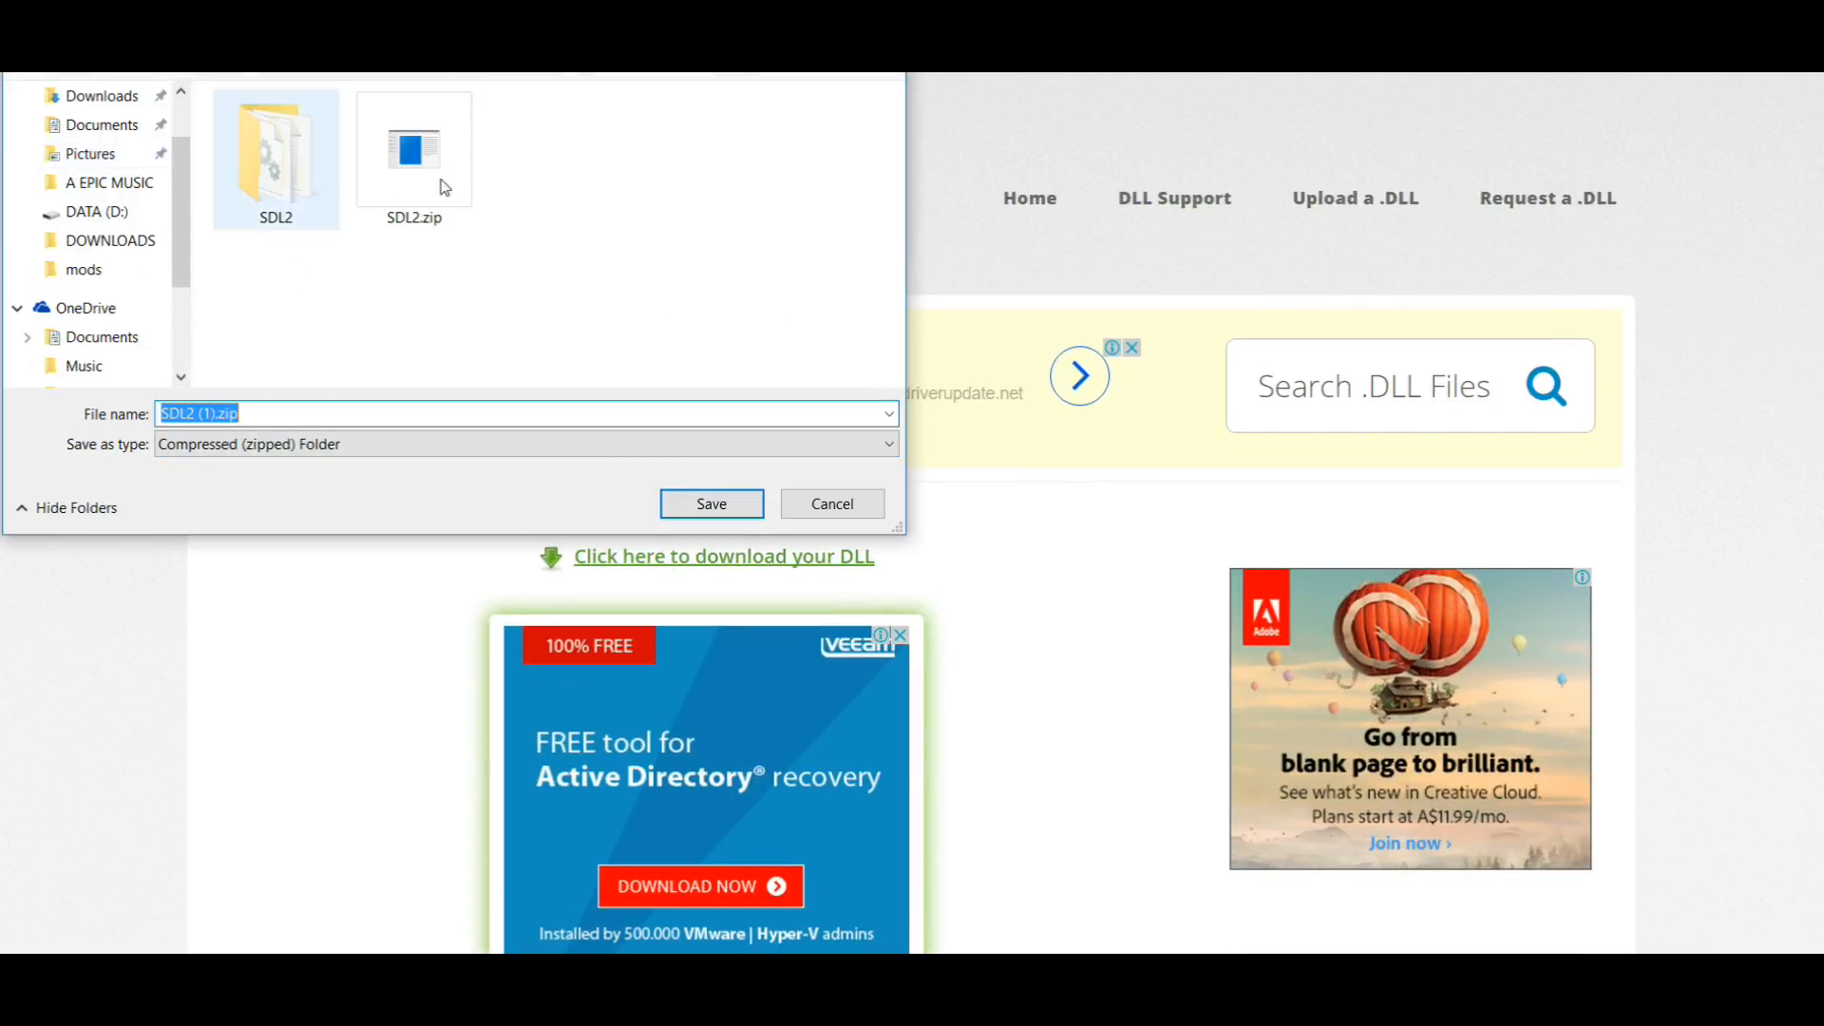
{"action": "left_click", "coordinate": [709, 504]}
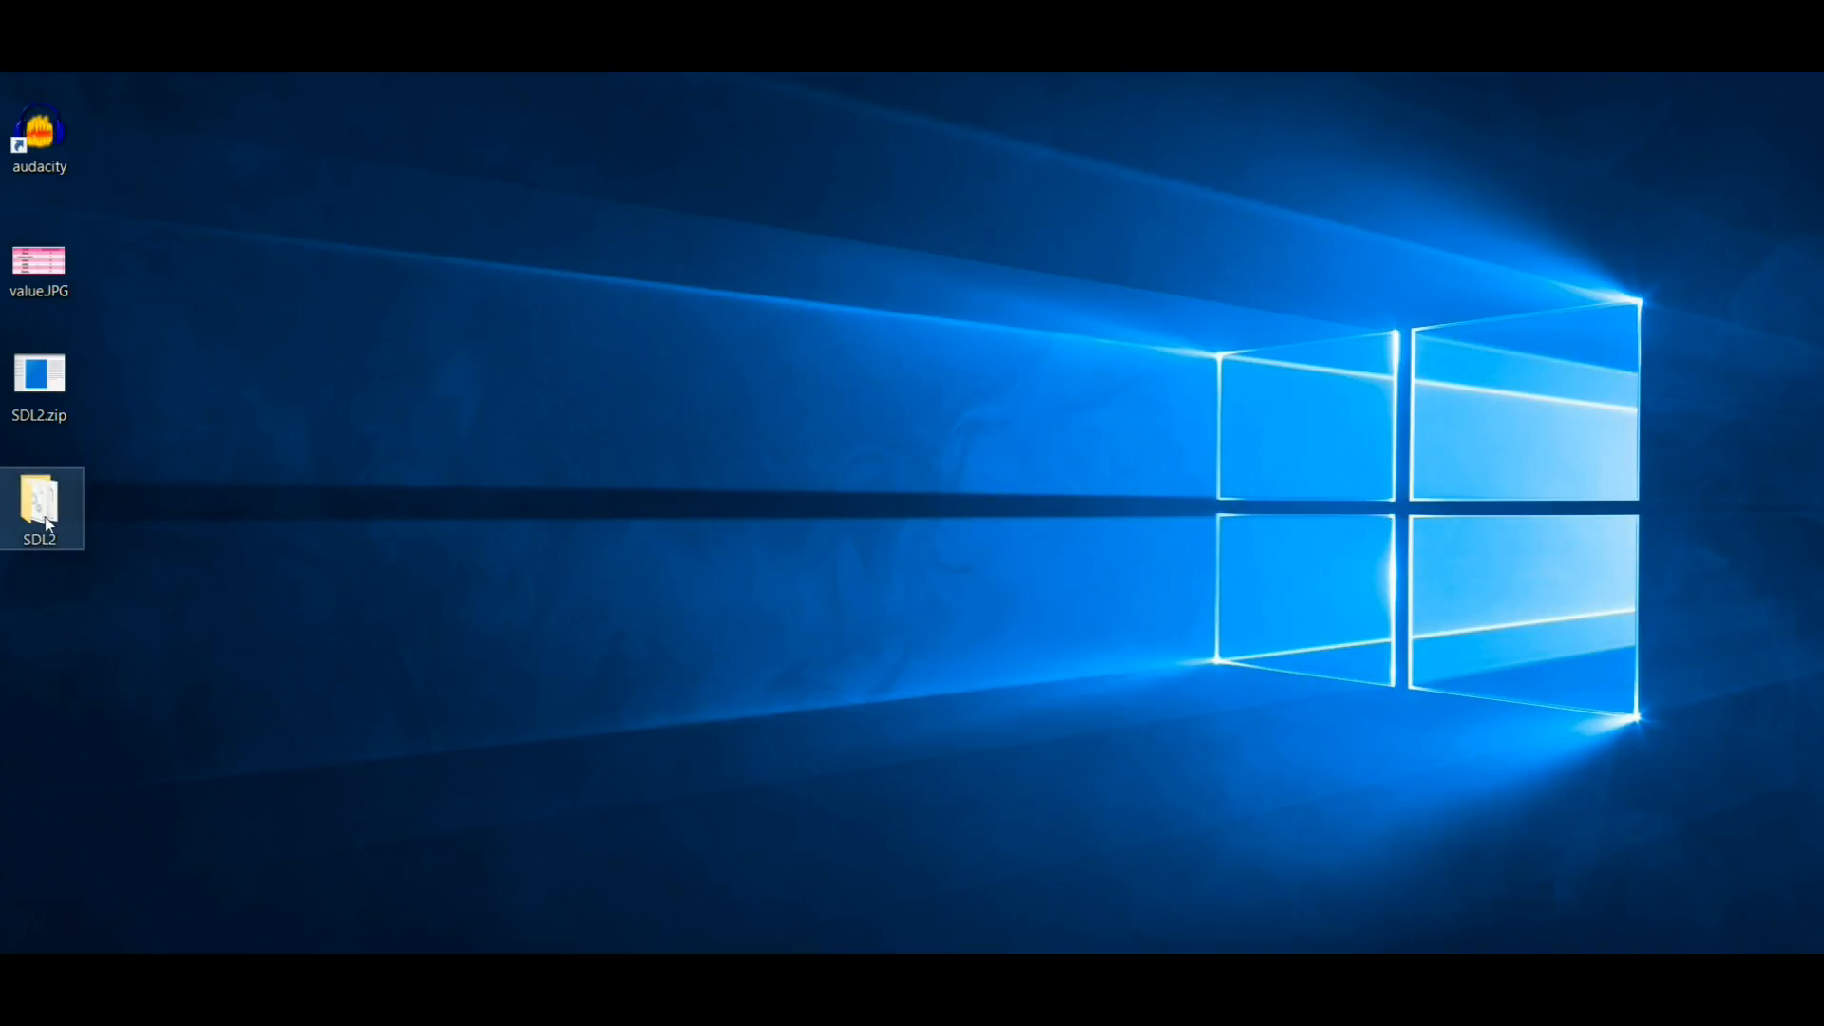
- Open SDL2.zip in WinRAR, dismiss the license reminder, and open the extracted SDL2 folder
{"action": "left_click_drag", "start_coordinate": [38, 384], "coordinate": [680, 384]}
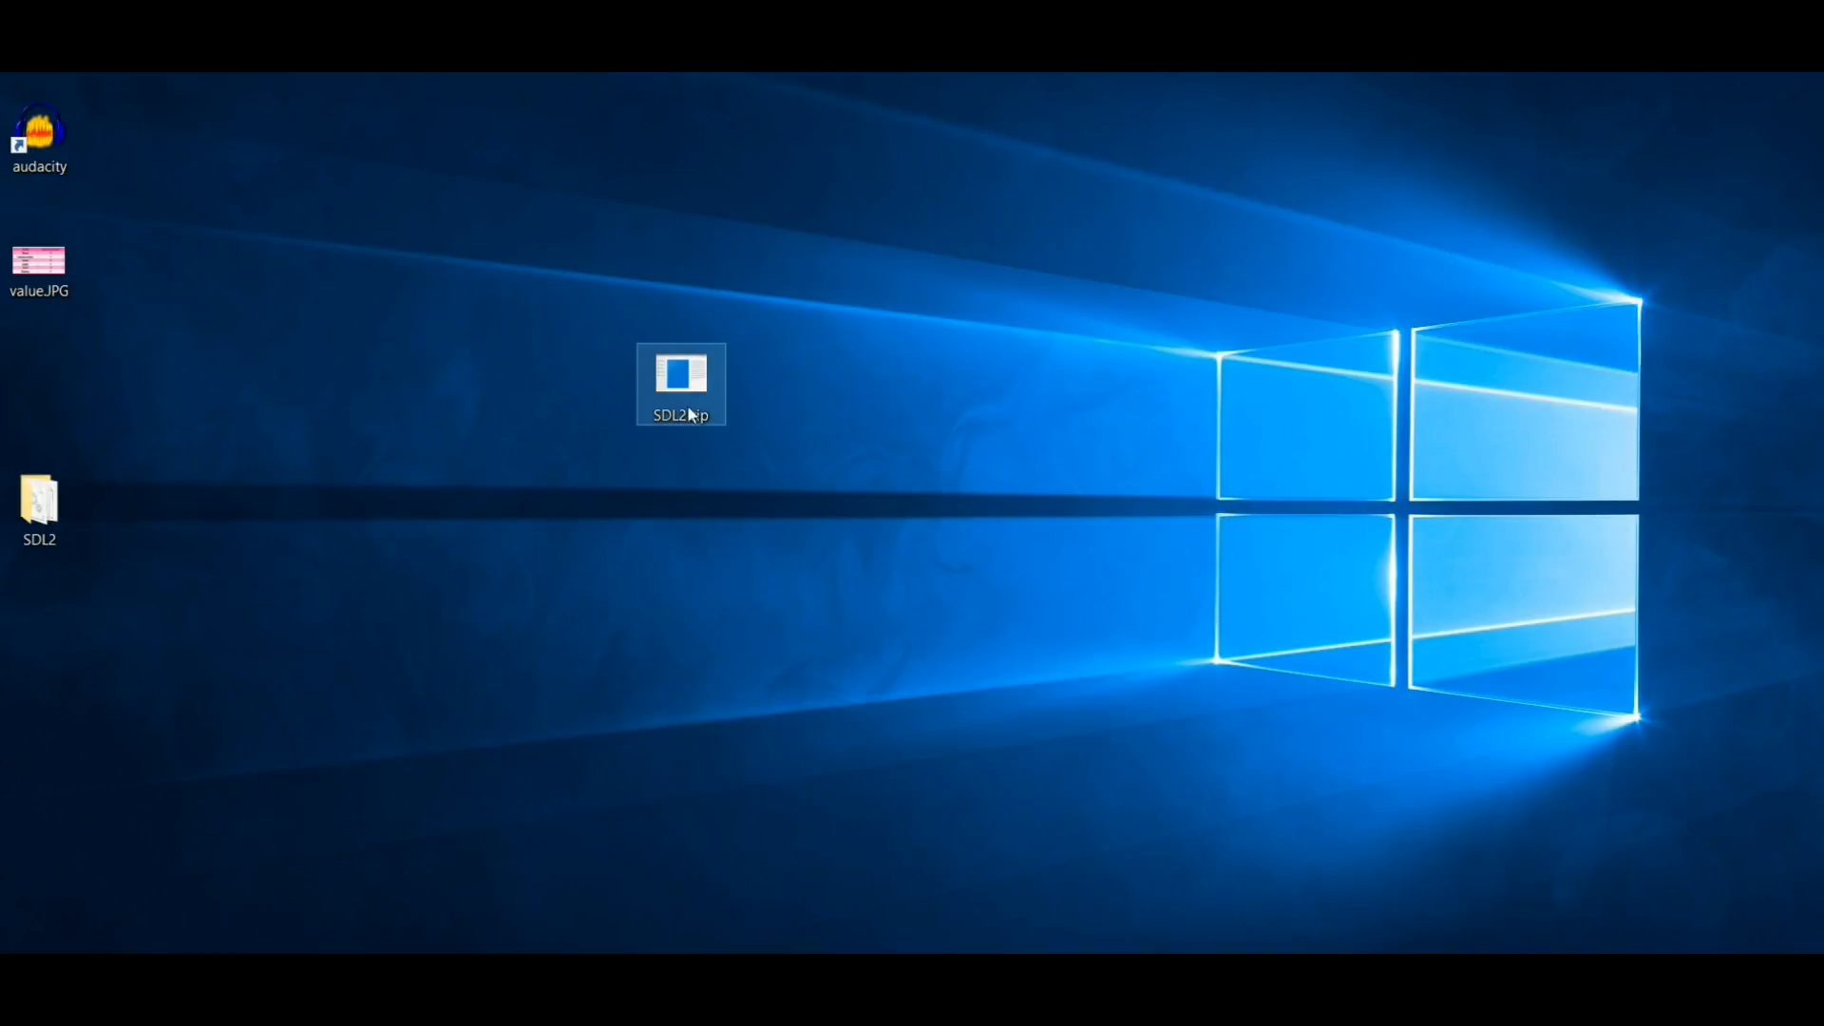
{"action": "left_click_drag", "start_coordinate": [680, 385], "coordinate": [41, 384]}
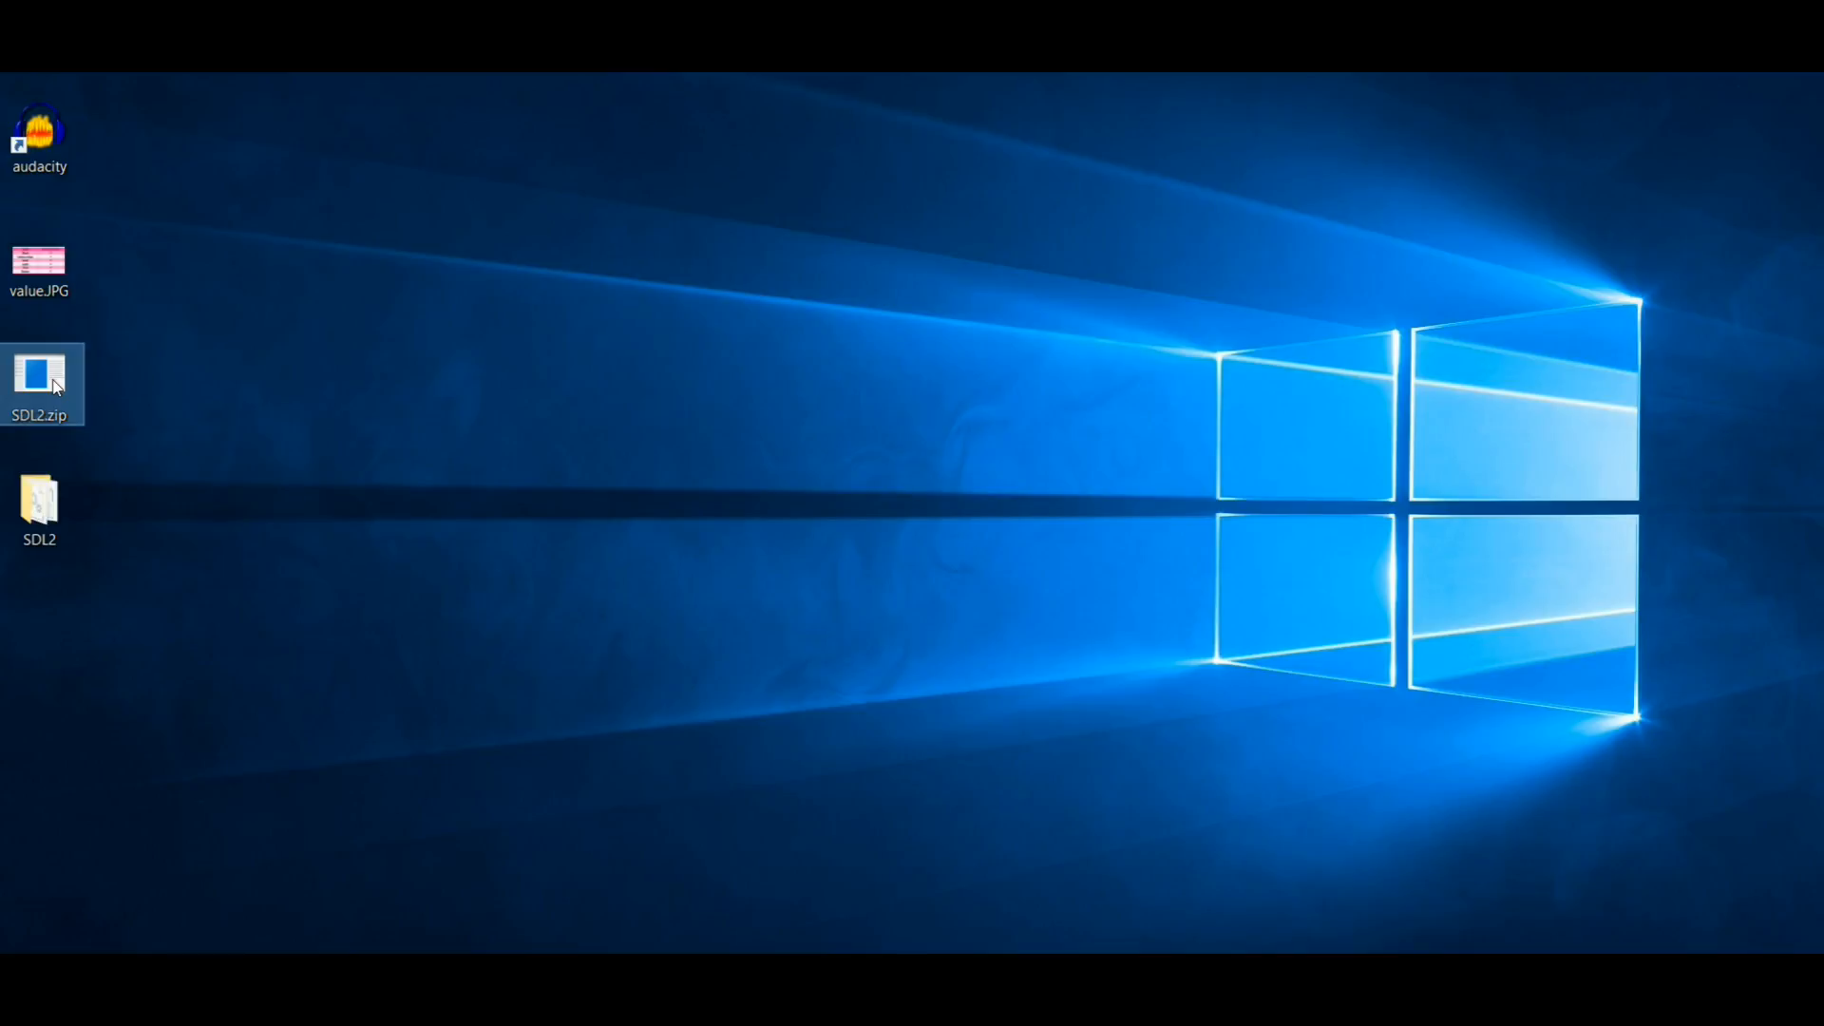
{"action": "double_click", "coordinate": [38, 384]}
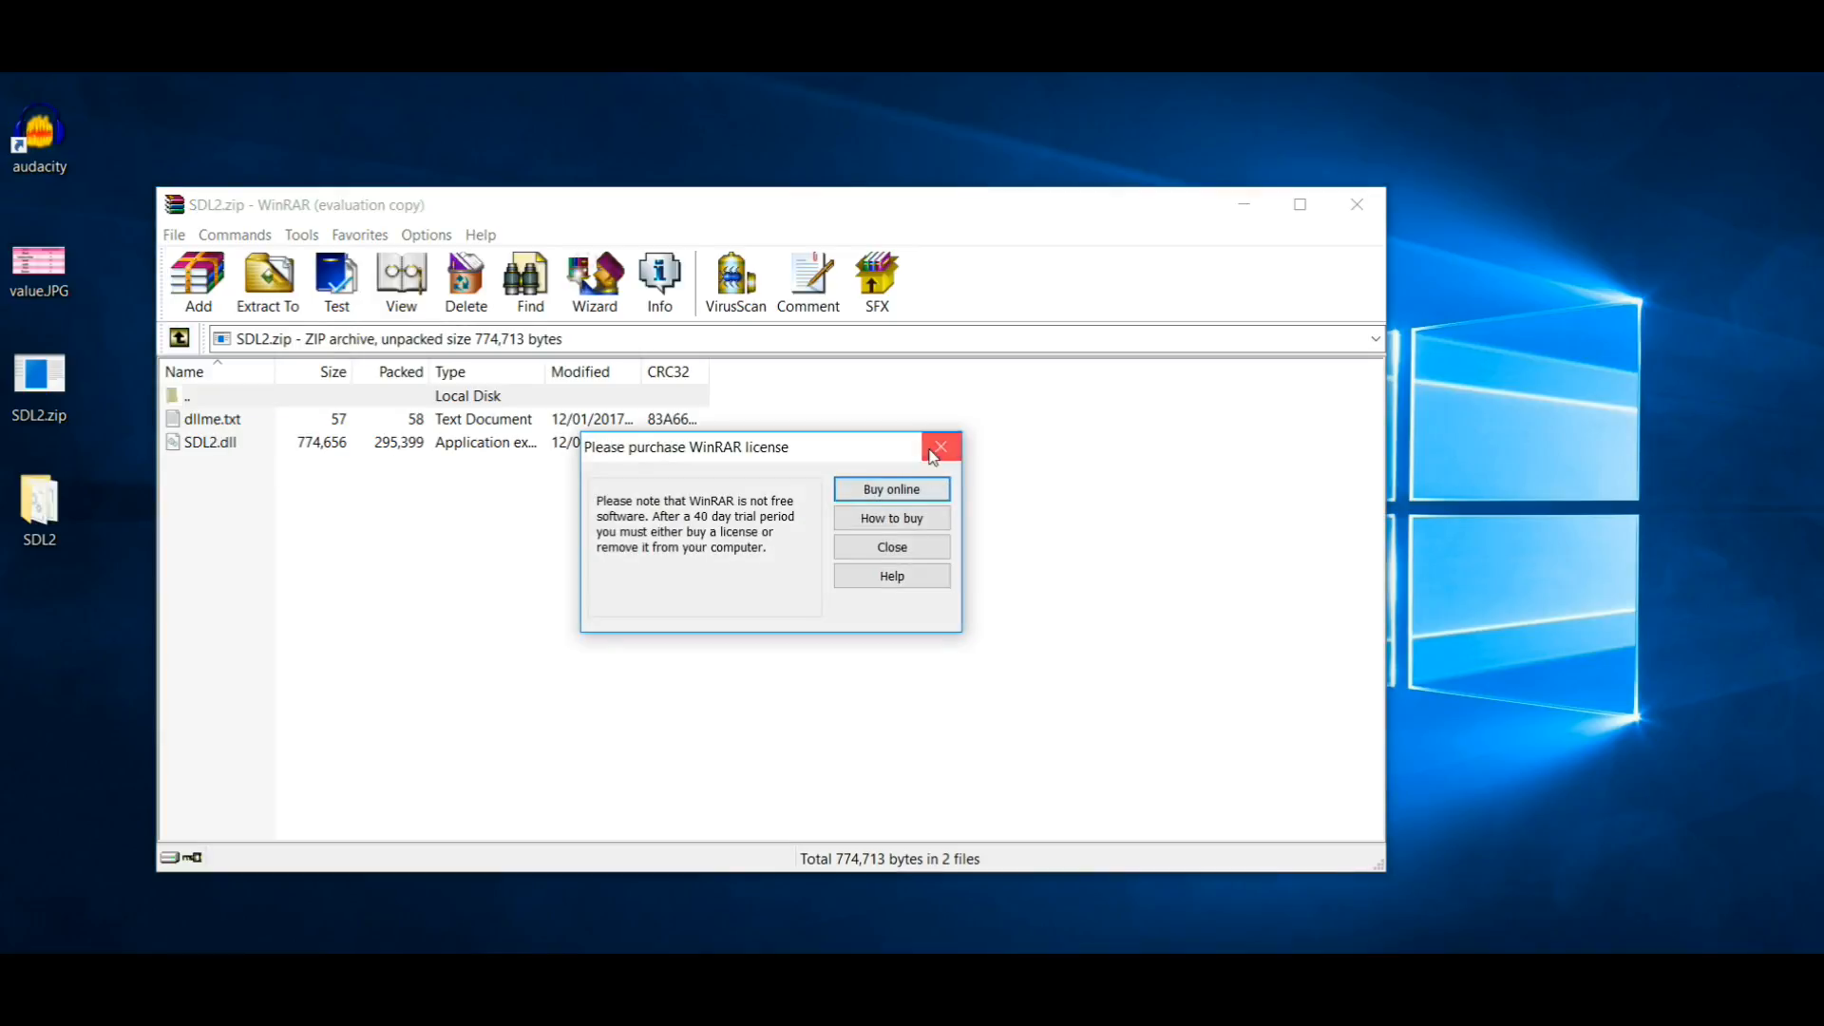
{"action": "left_click", "coordinate": [939, 447]}
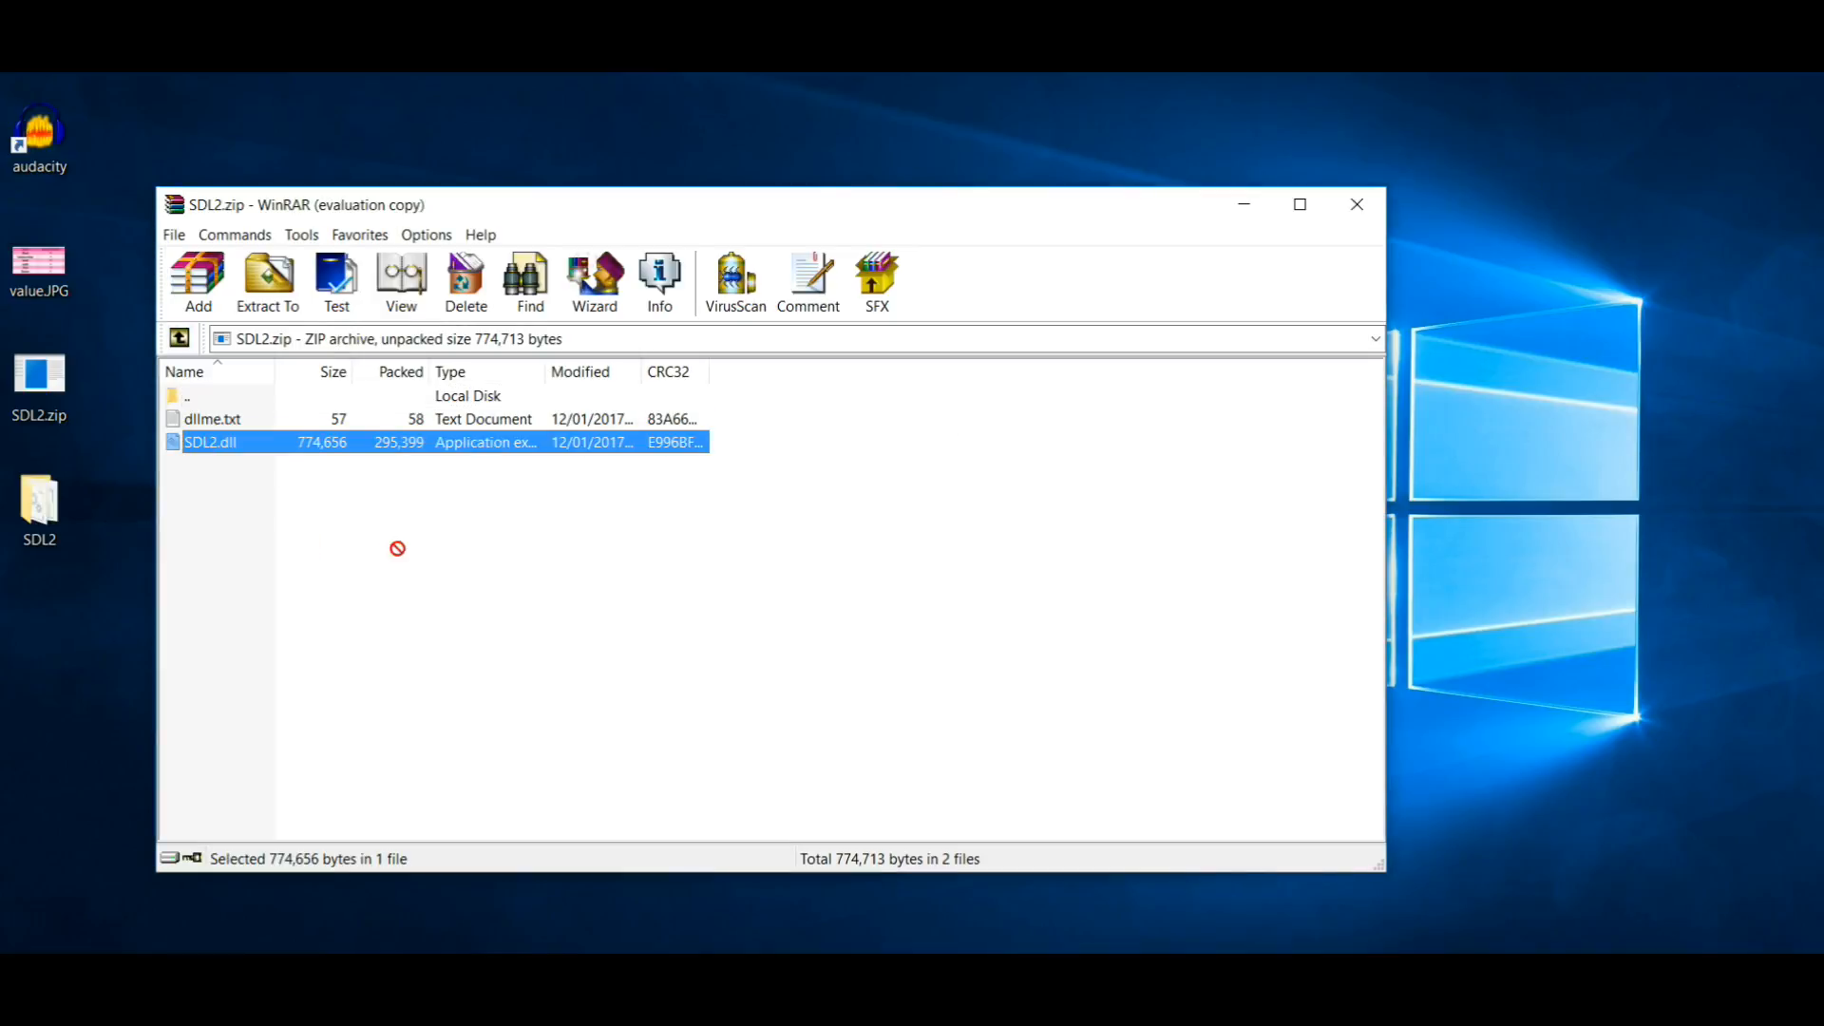
{"action": "left_click", "coordinate": [1355, 203]}
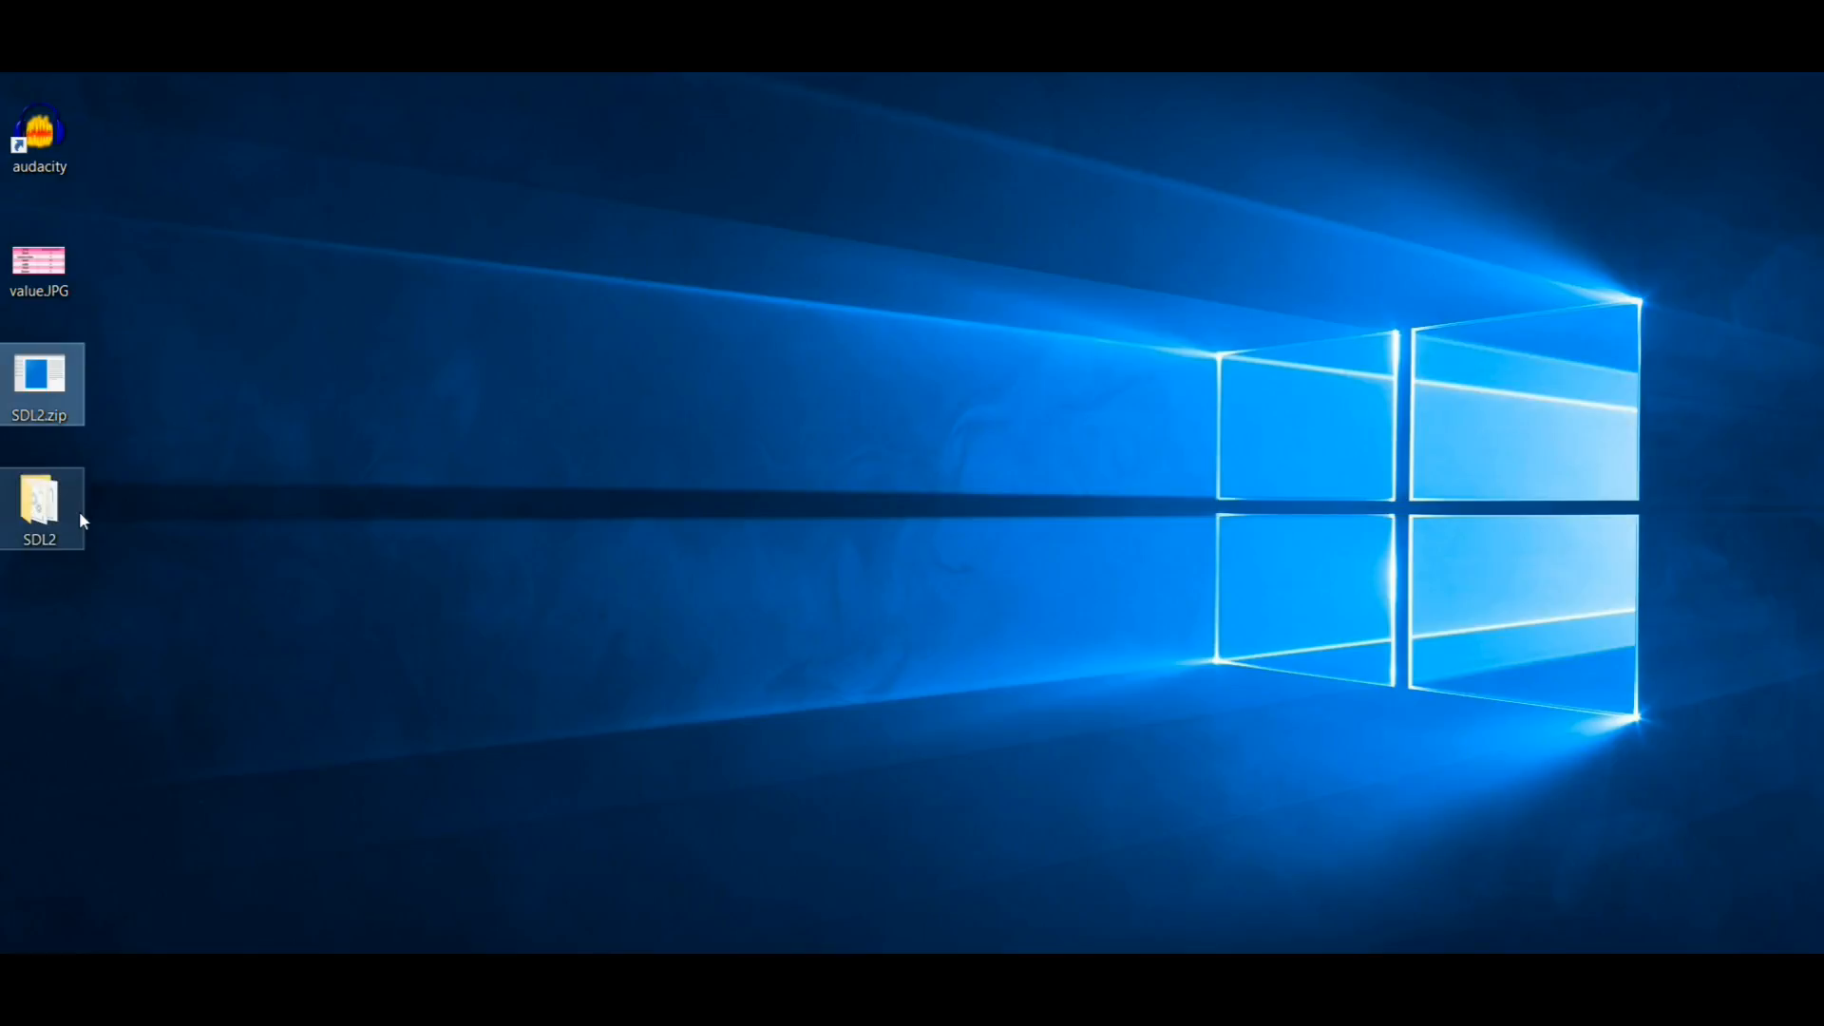
{"action": "double_click", "coordinate": [38, 500]}
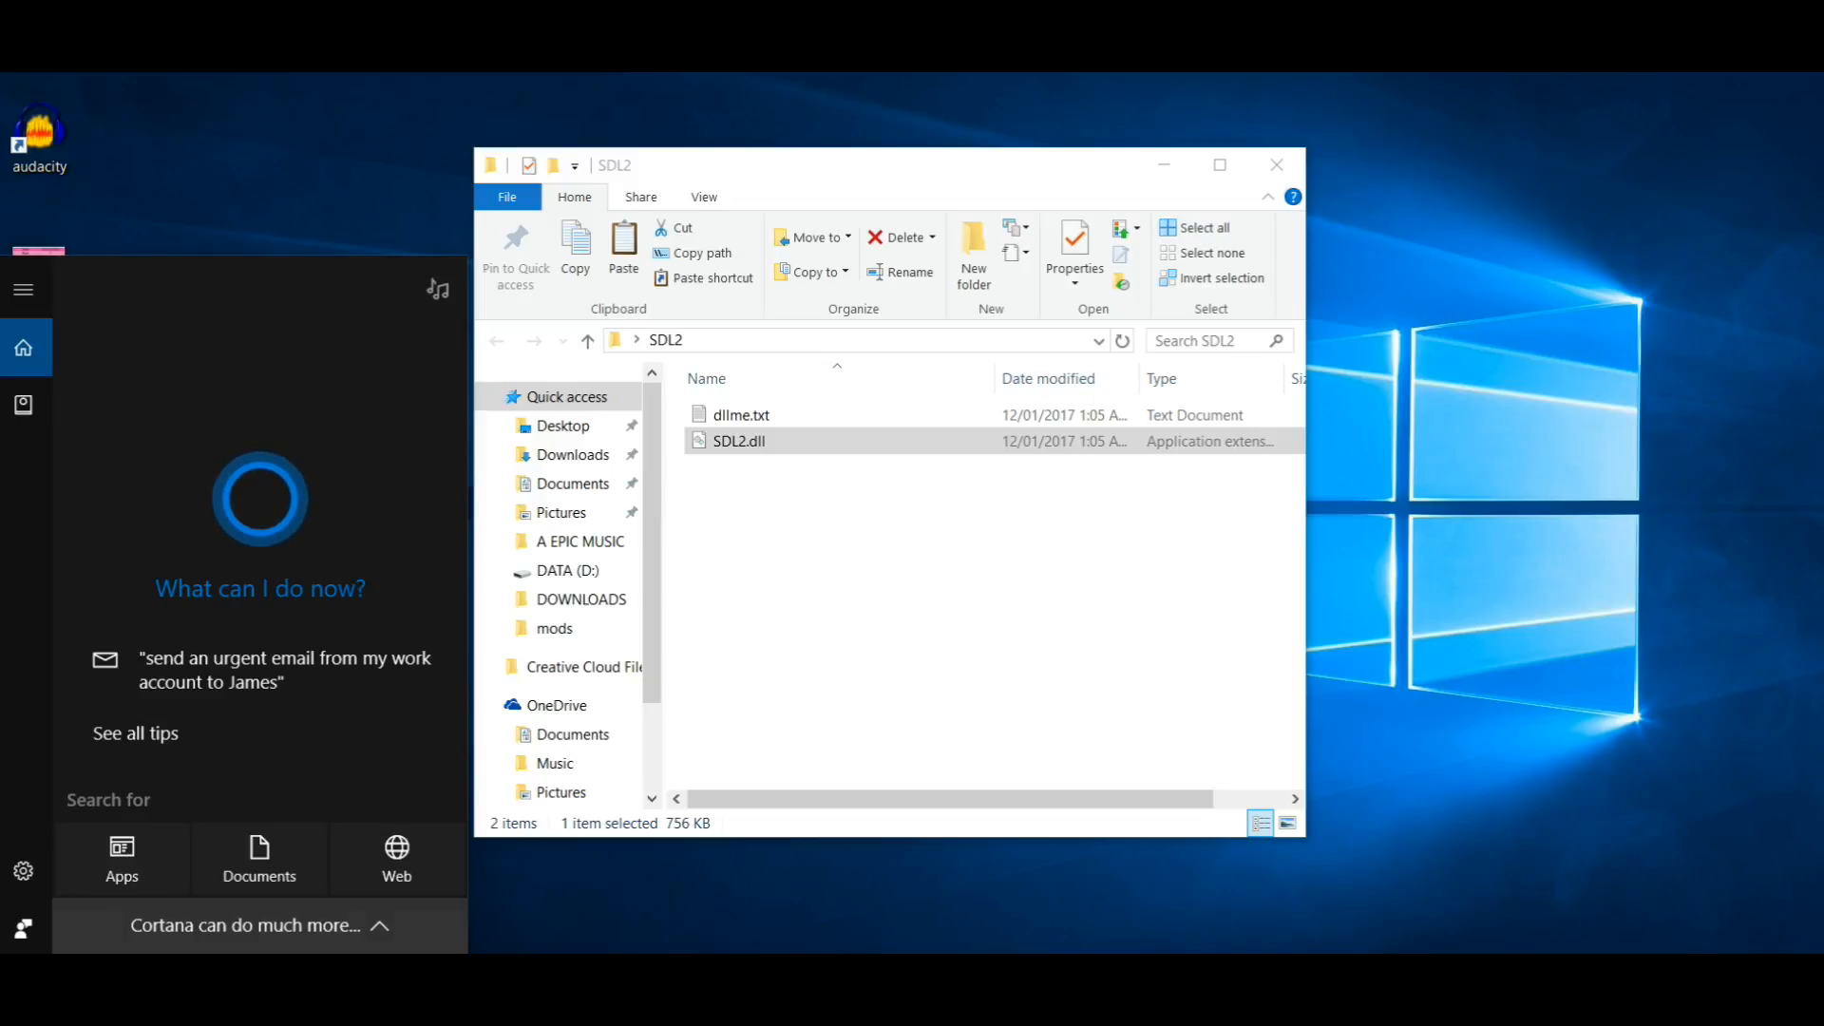
- Find ROBLOX Player via Start search, open its file location, and select SDL2.dll
{"action": "type", "text": "robl"}
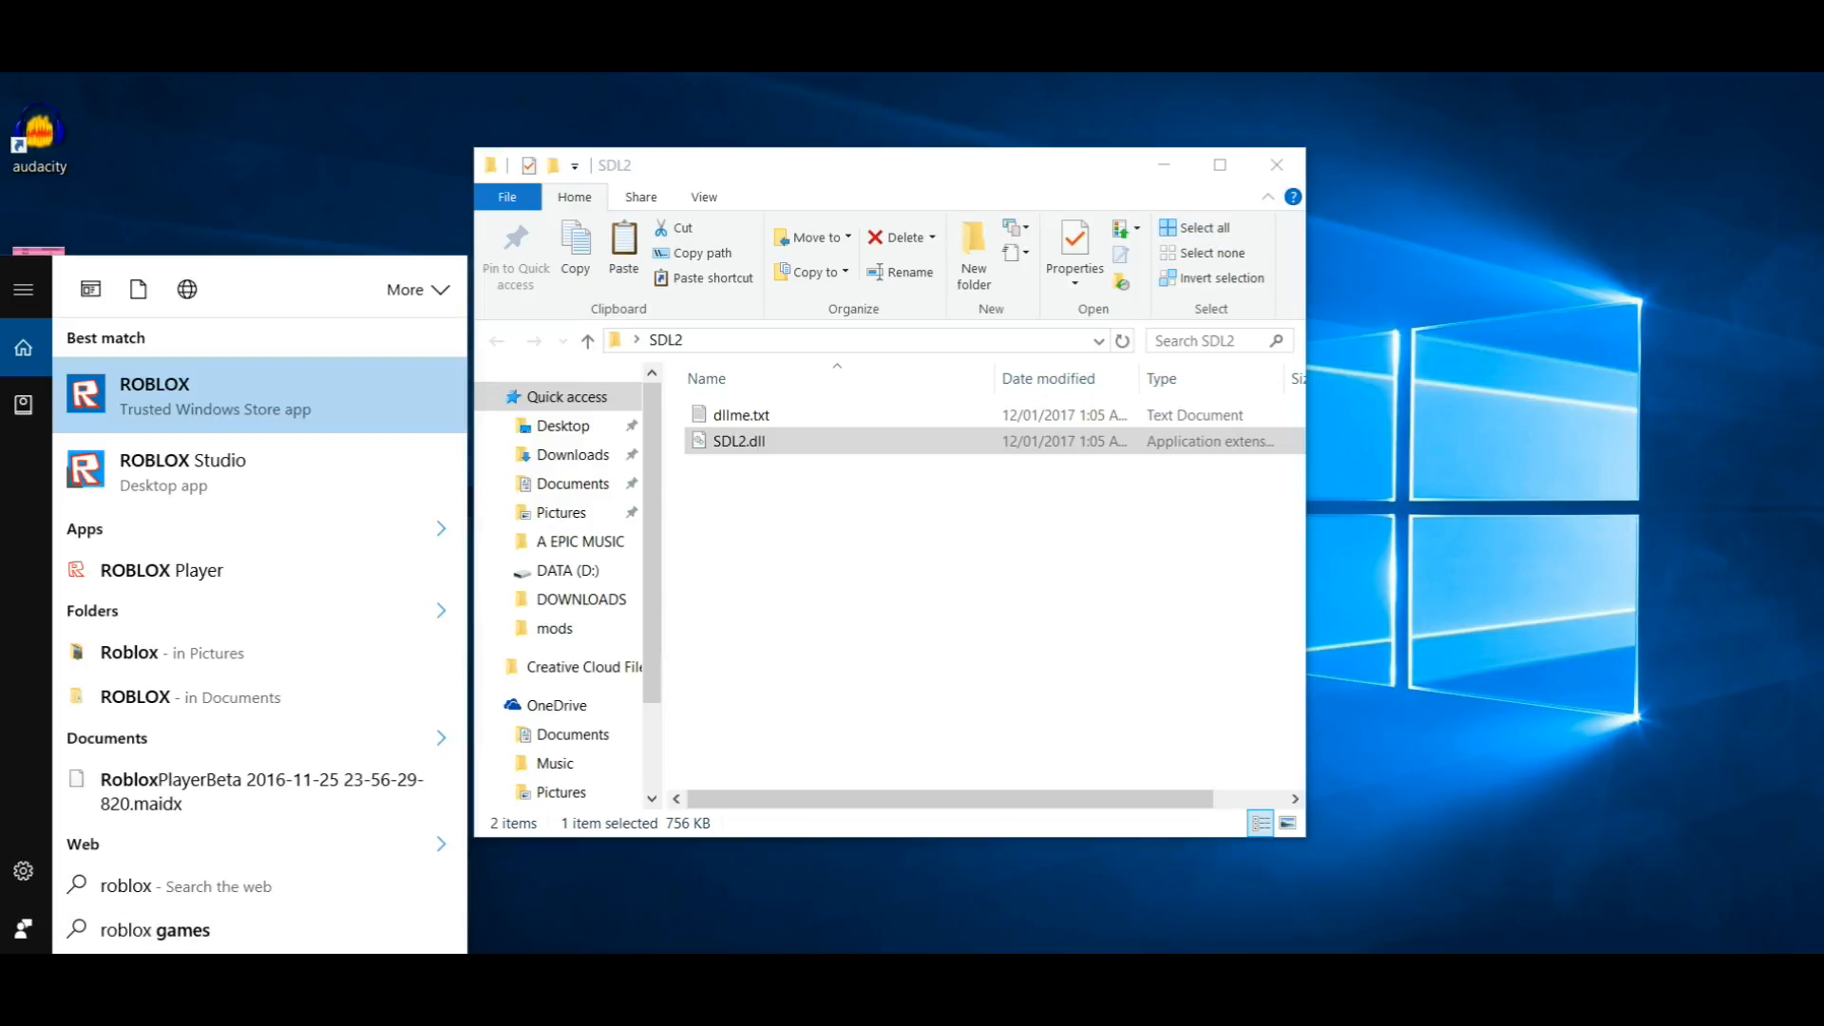
{"action": "mouse_move", "coordinate": [162, 570]}
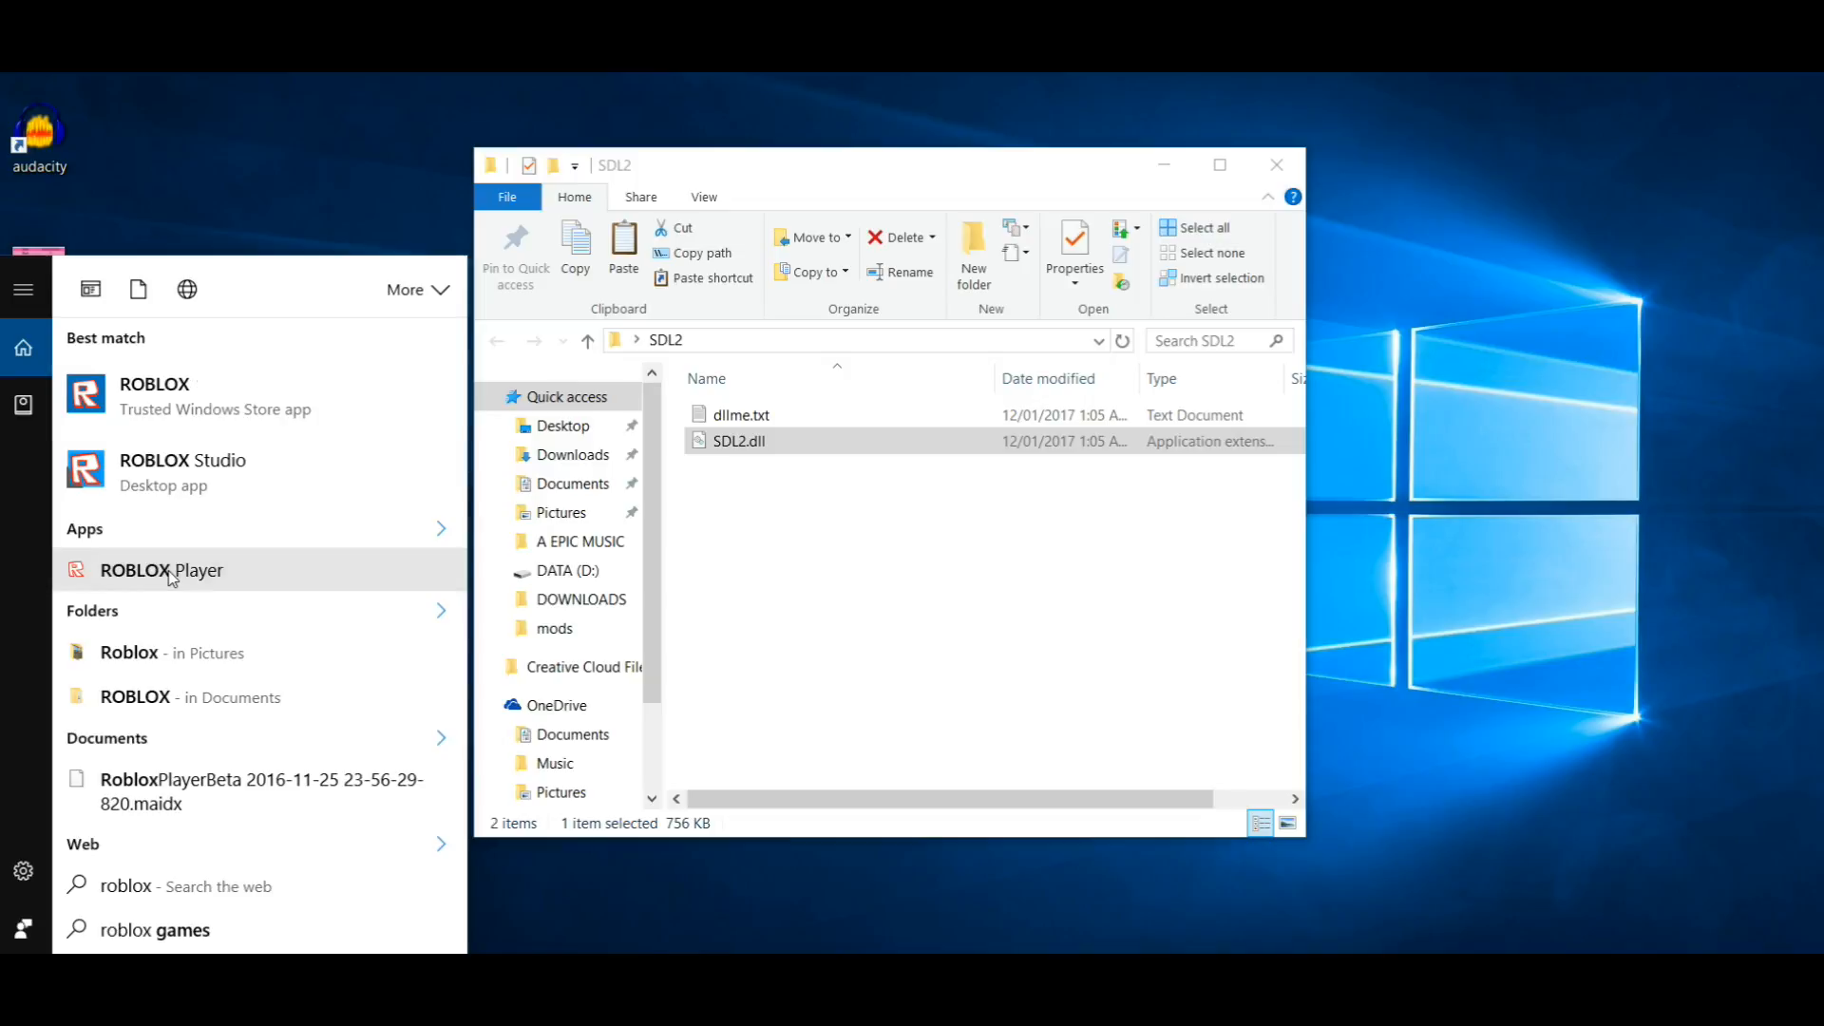
{"action": "left_click", "coordinate": [162, 570]}
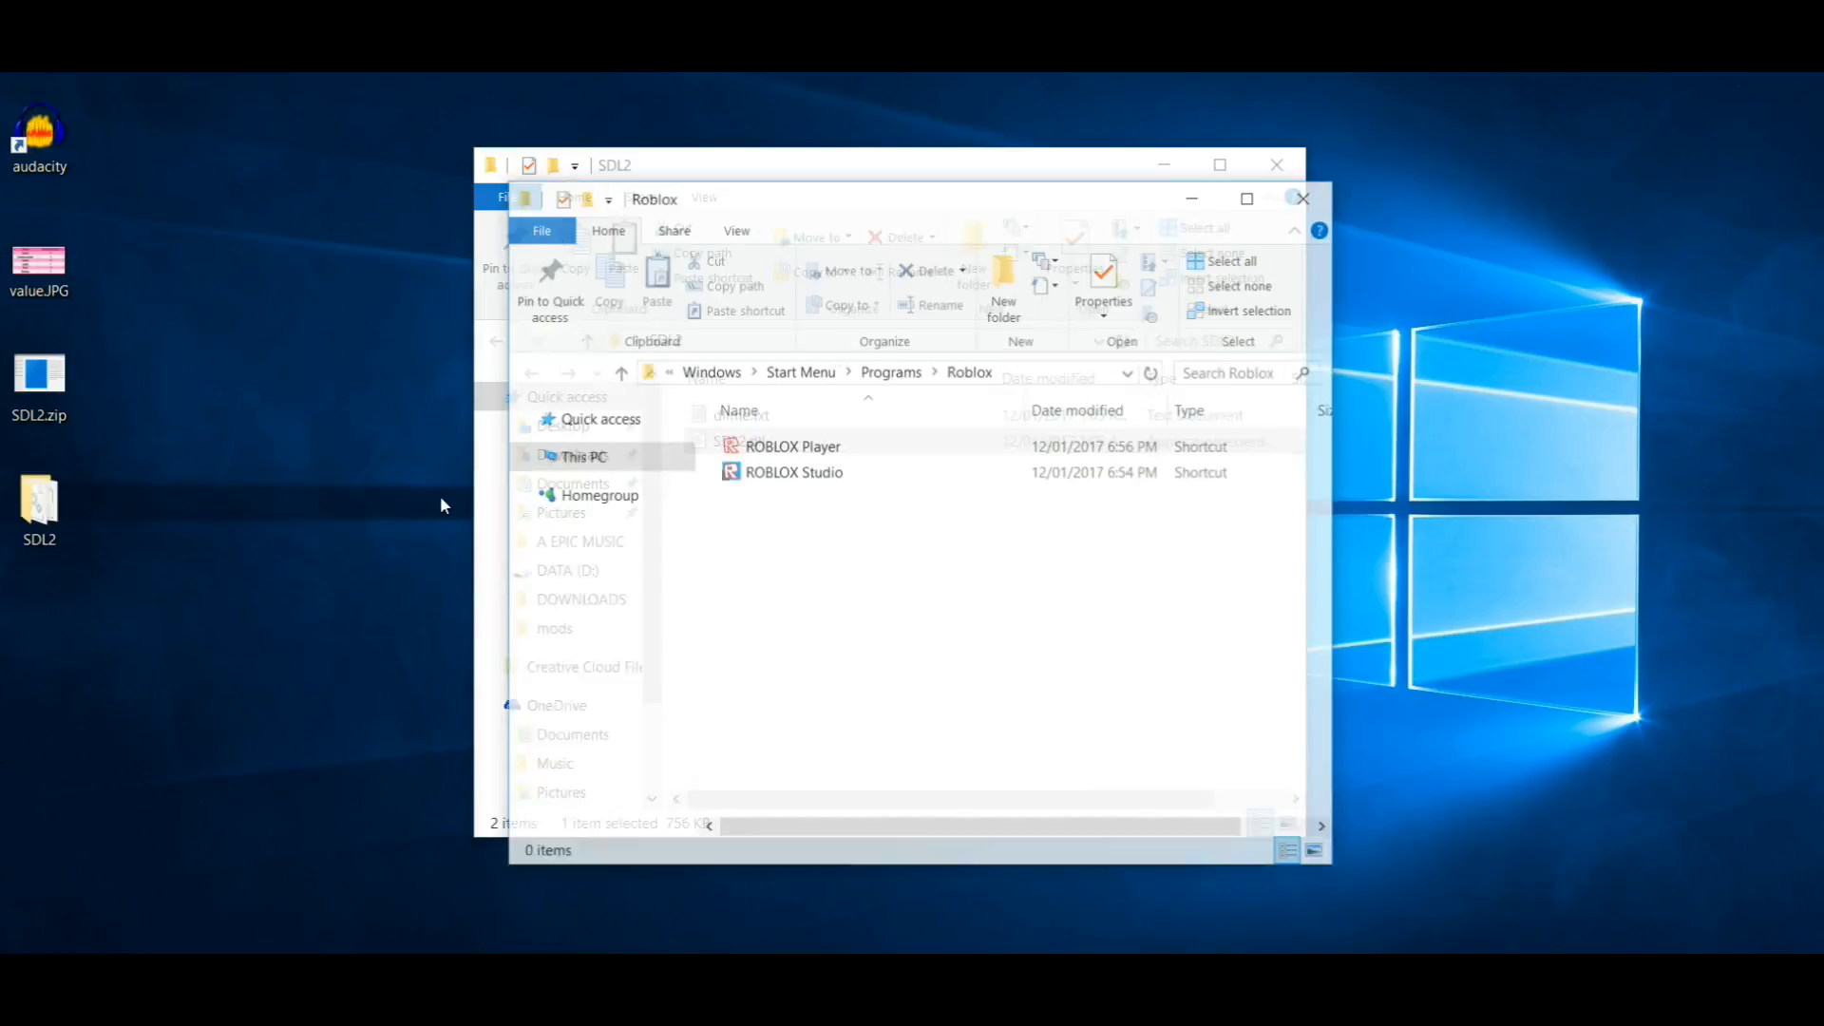
{"action": "right_click", "coordinate": [793, 445]}
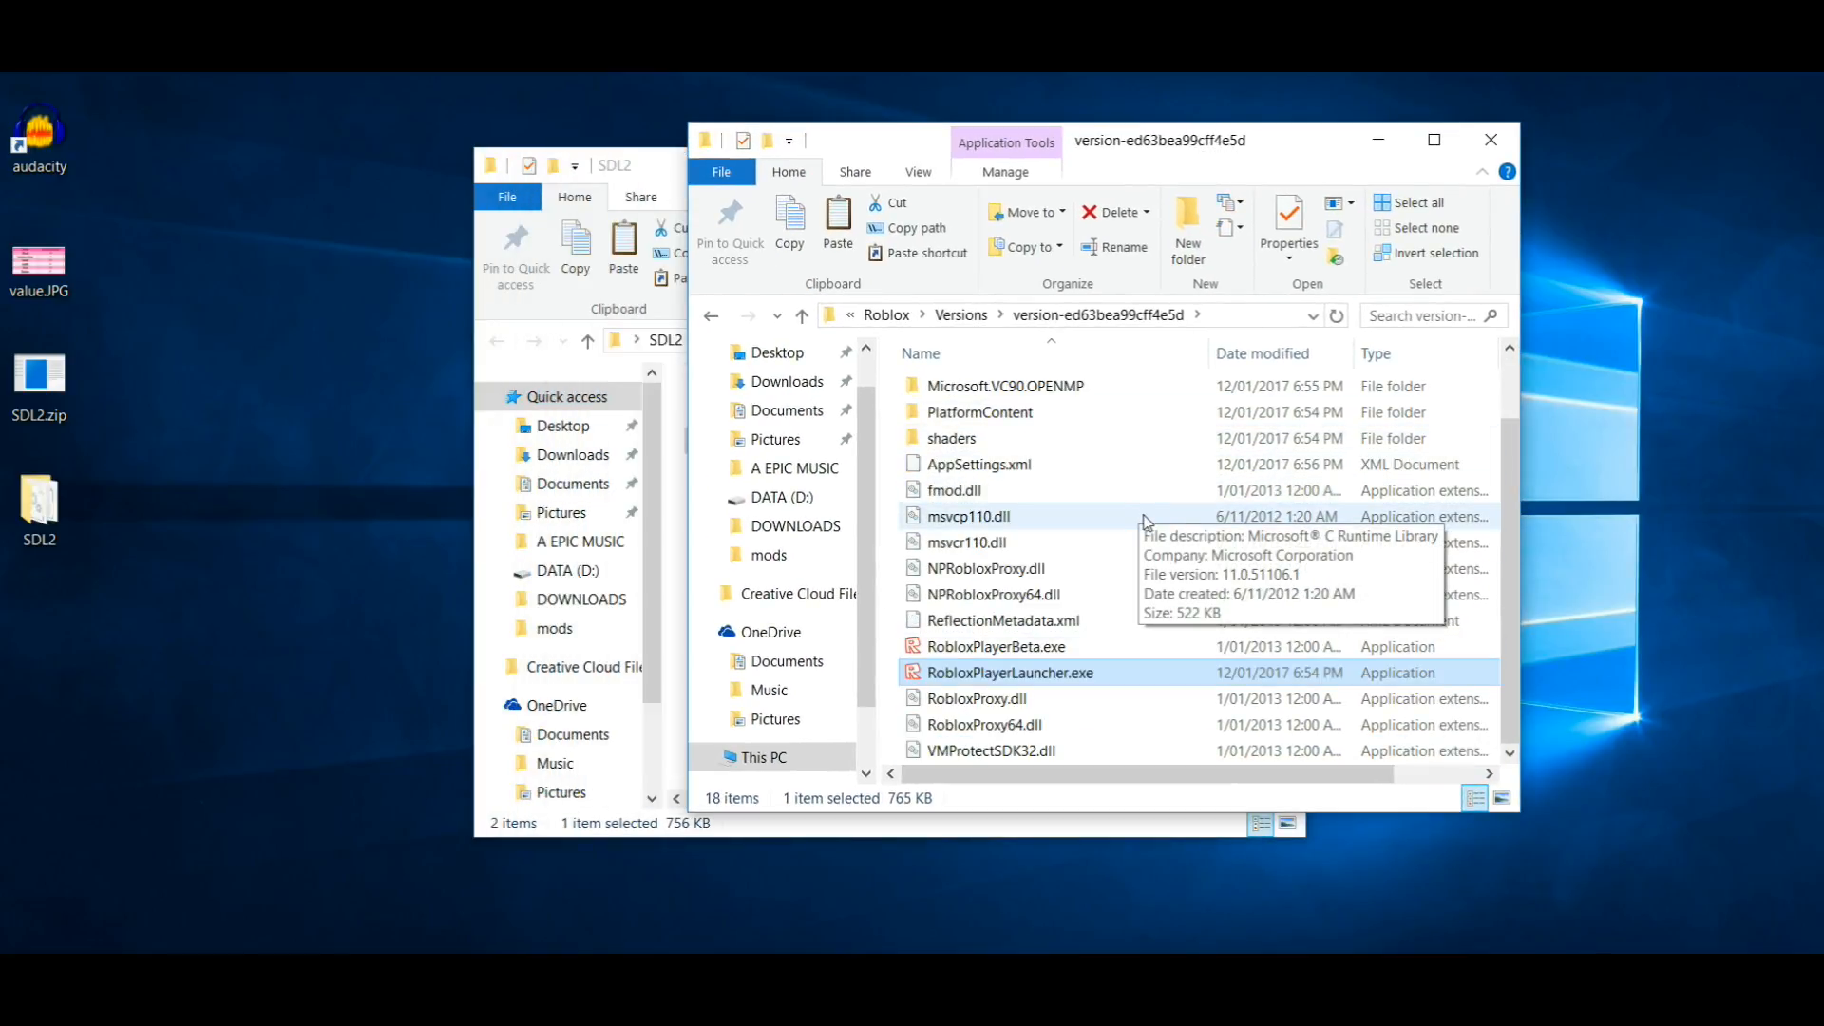
{"action": "mouse_move", "coordinate": [447, 294]}
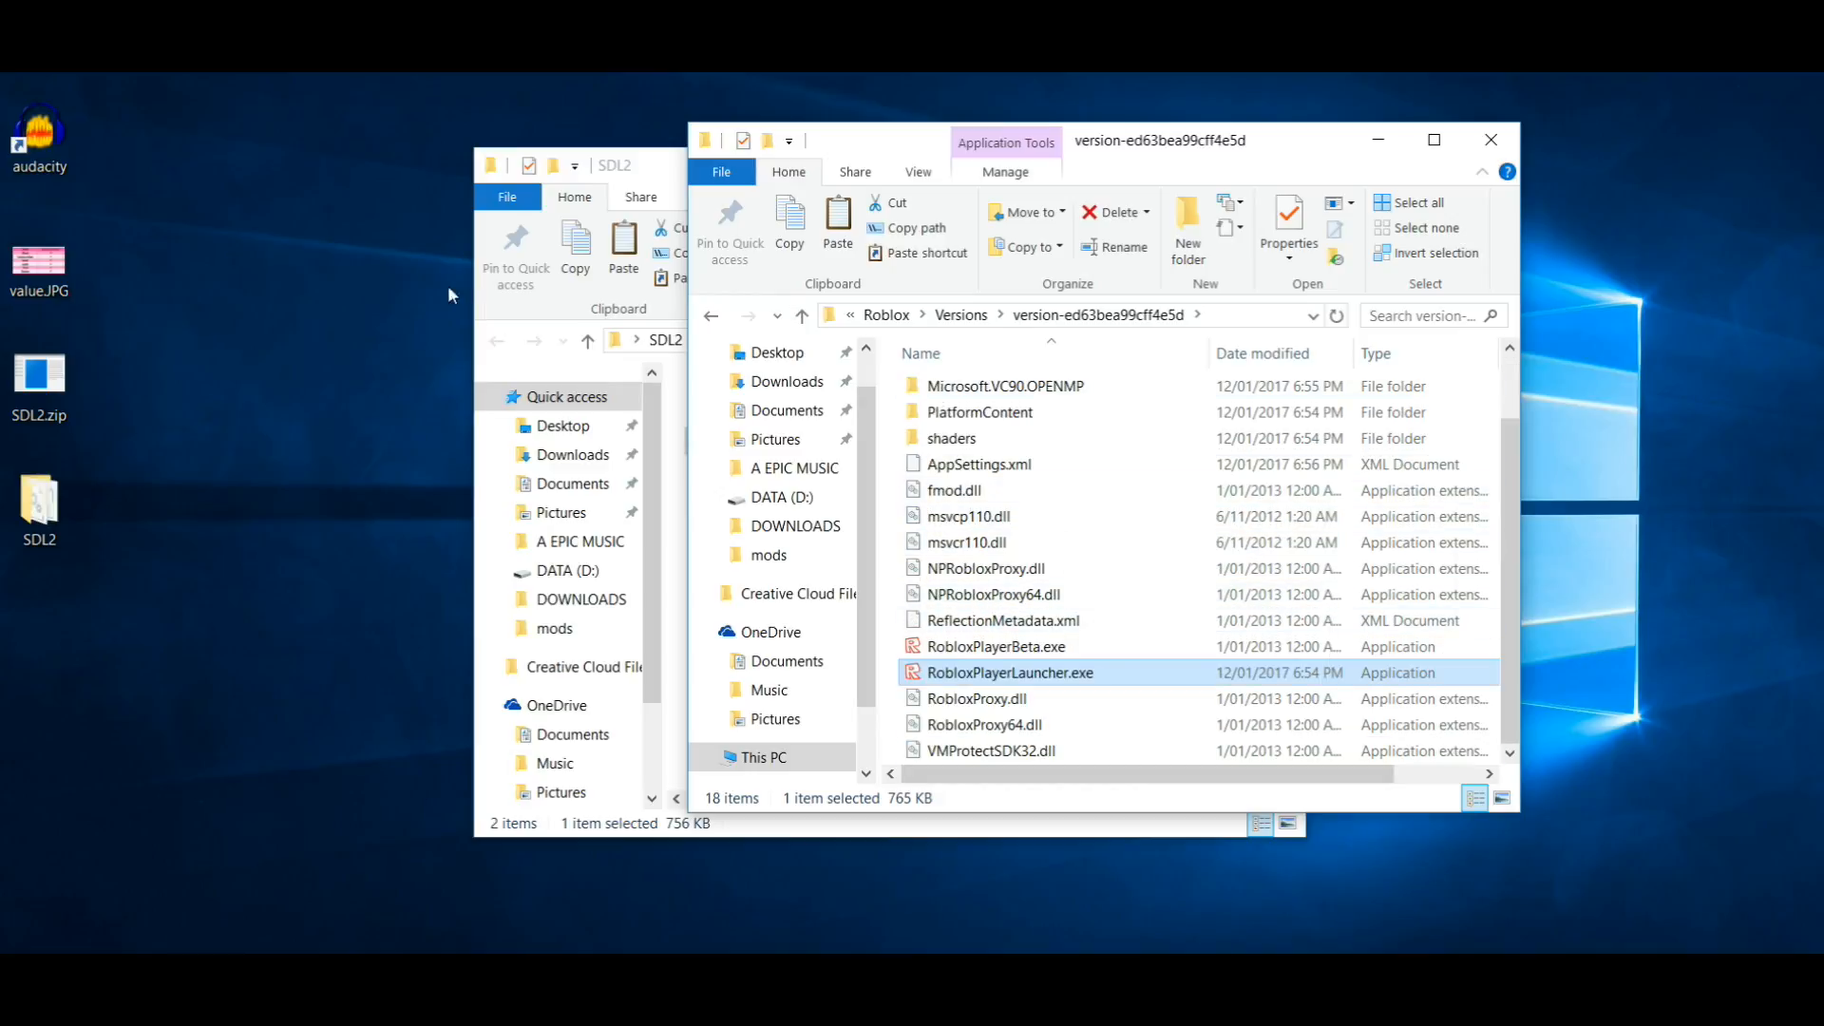
{"action": "mouse_move", "coordinate": [166, 341]}
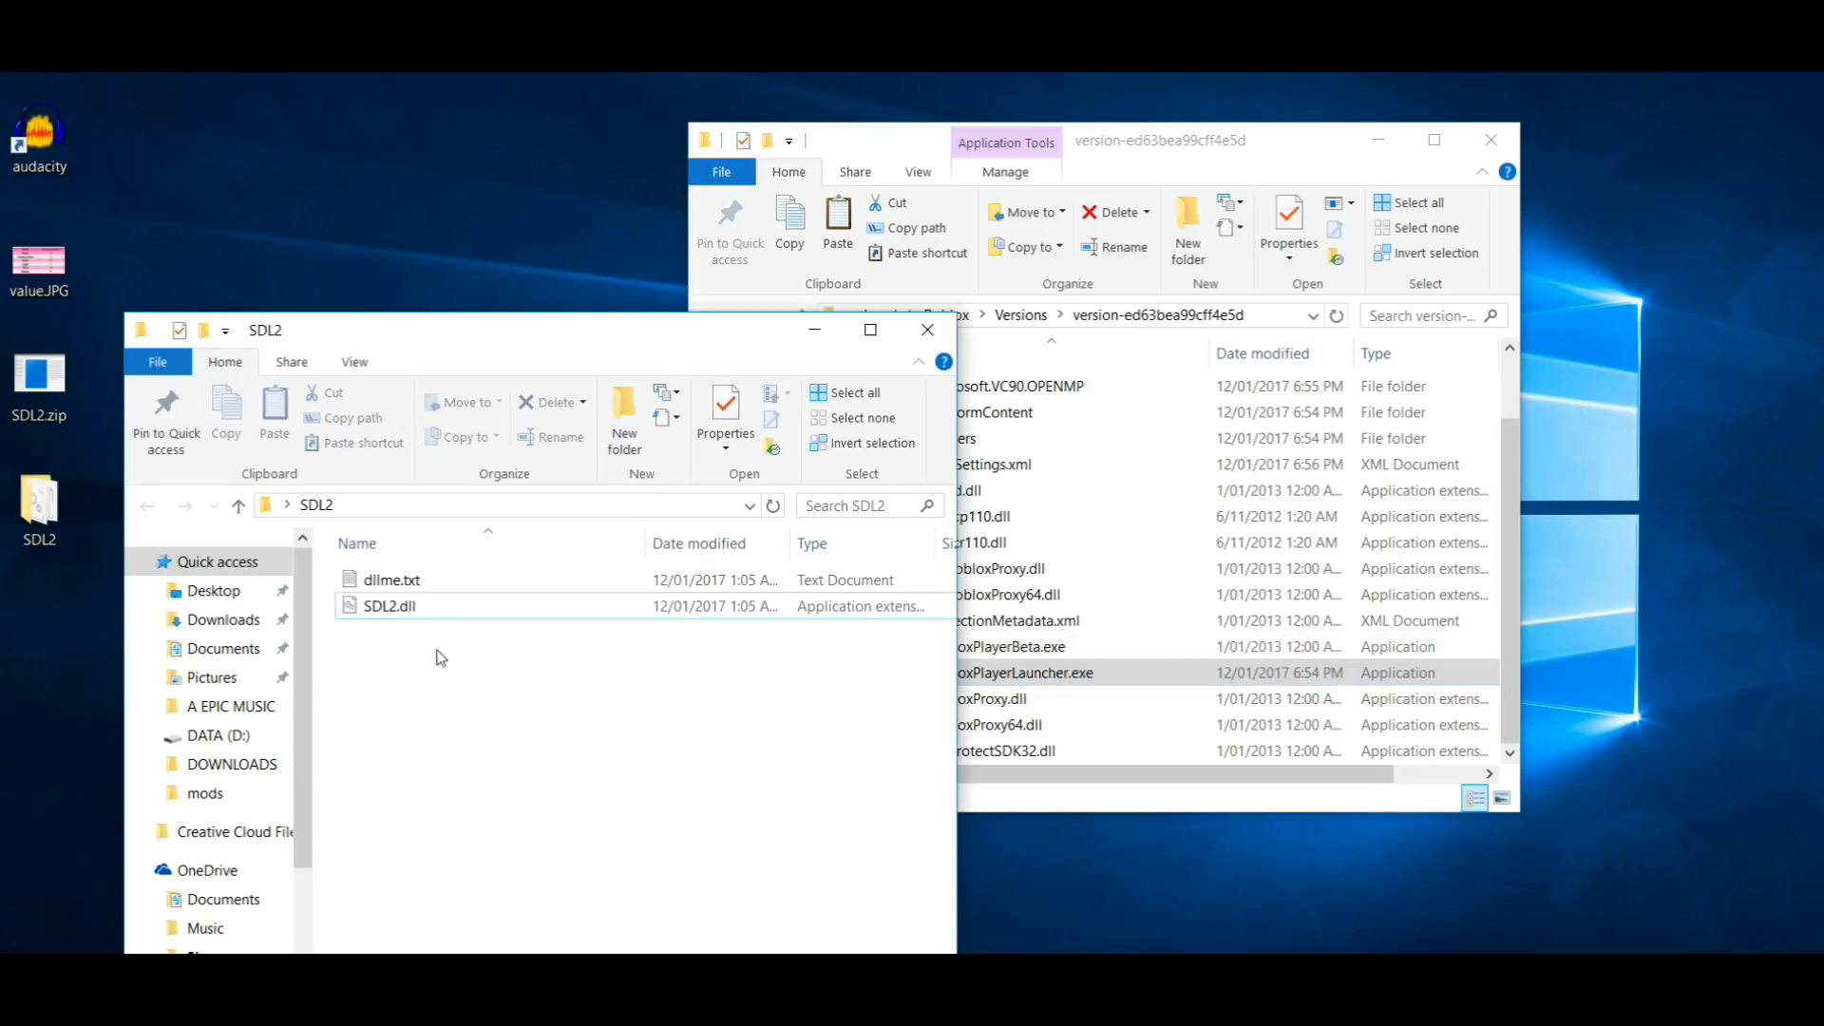
{"action": "left_click", "coordinate": [390, 605]}
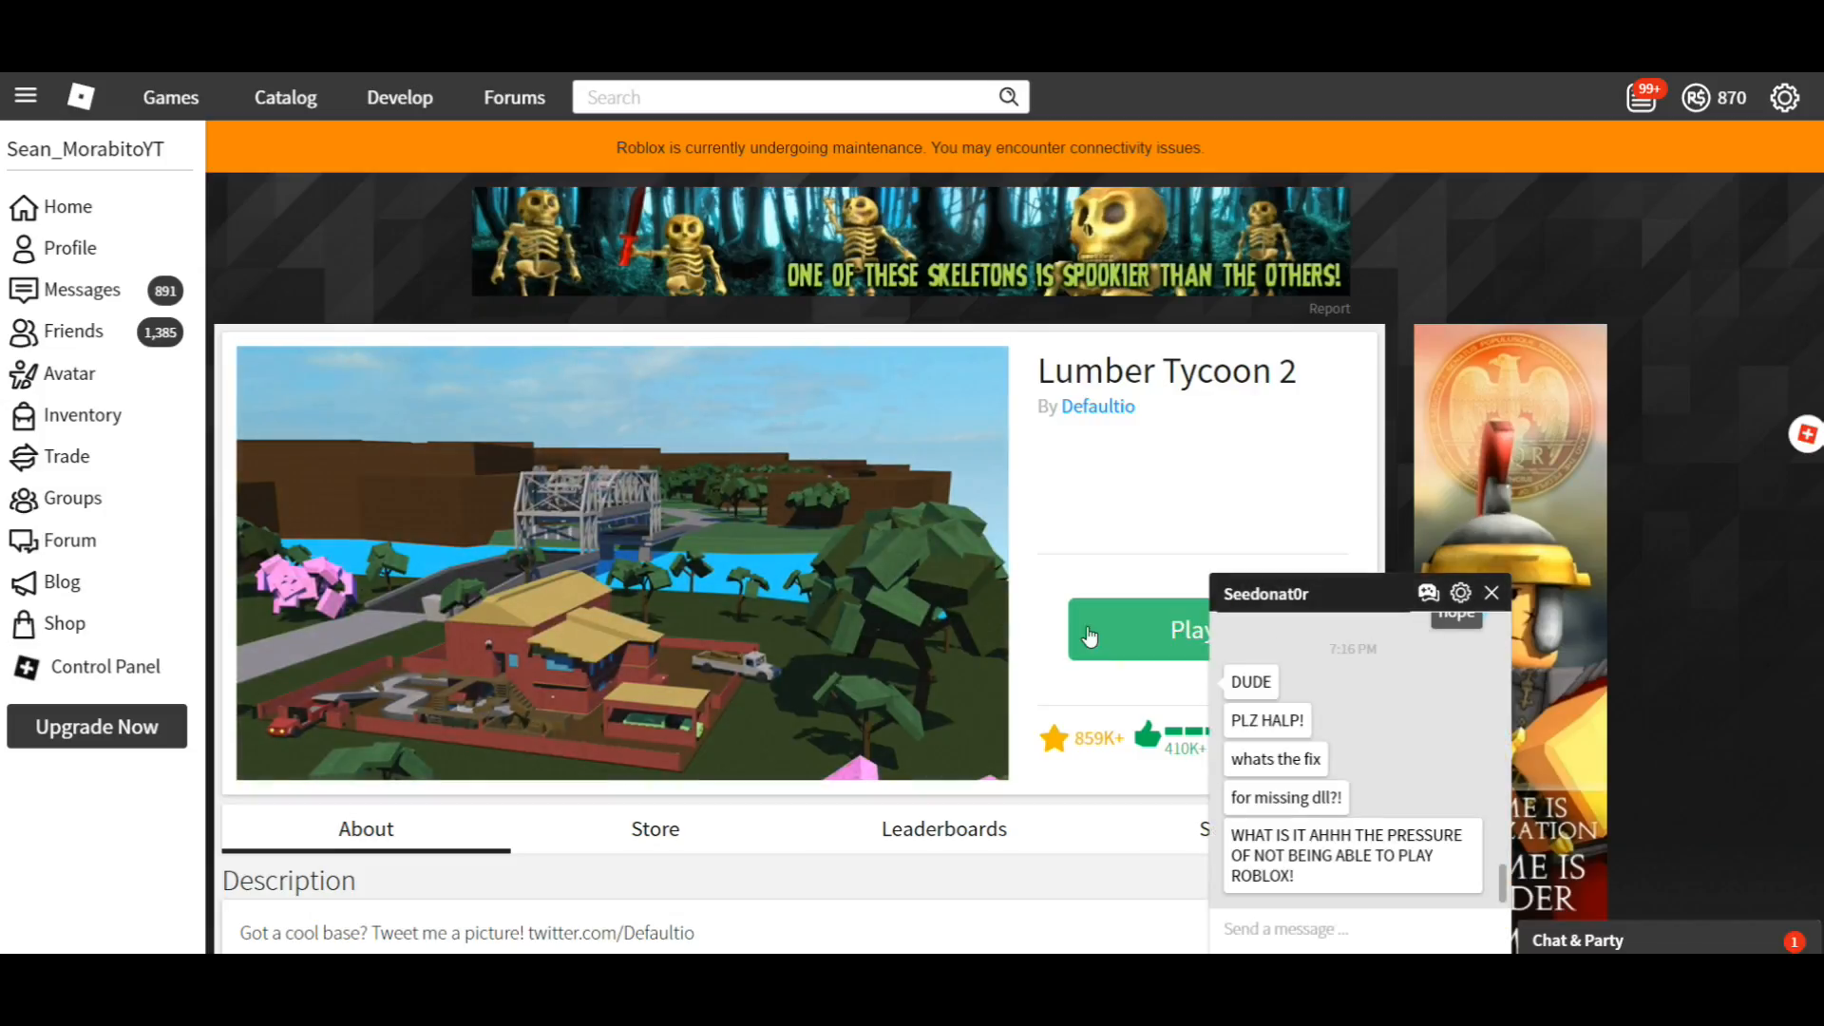
{"action": "mouse_move", "coordinate": [1252, 632]}
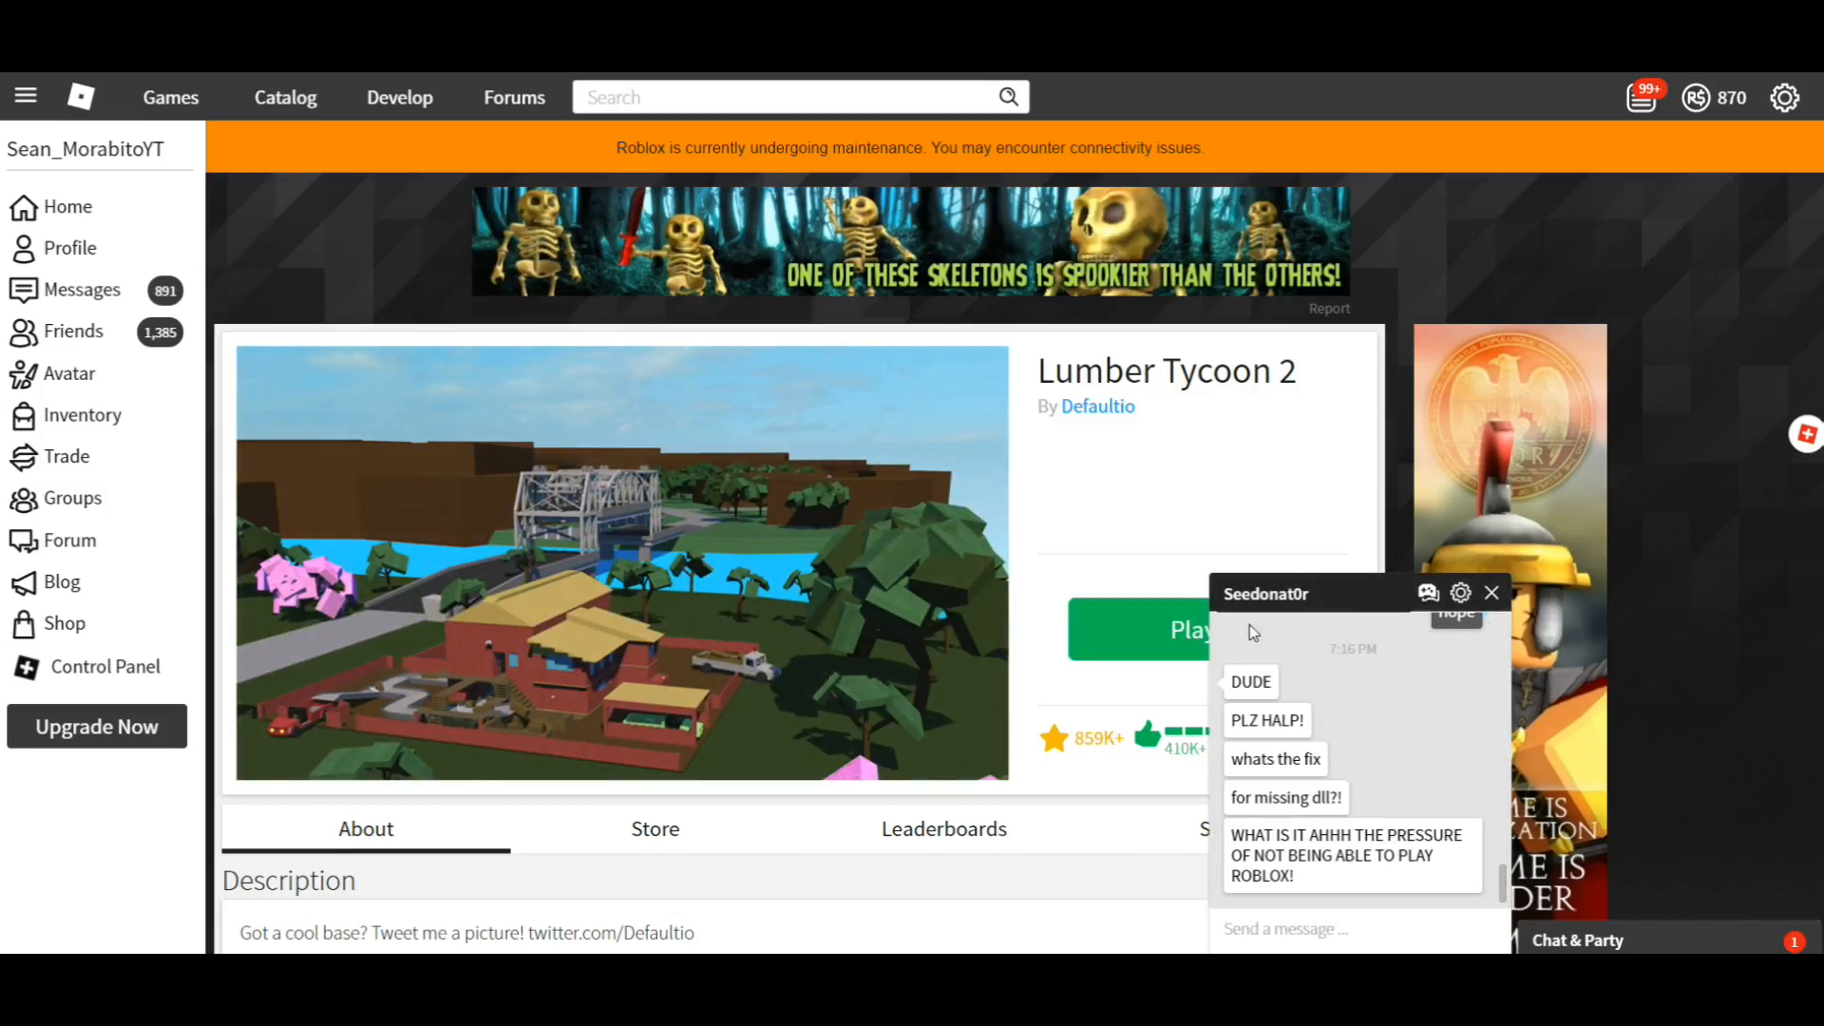
- Send a chat reply saying hi to YouTube, I know the fix, people see you
{"action": "scroll", "scroll_direction": "down", "scroll_amount": 3}
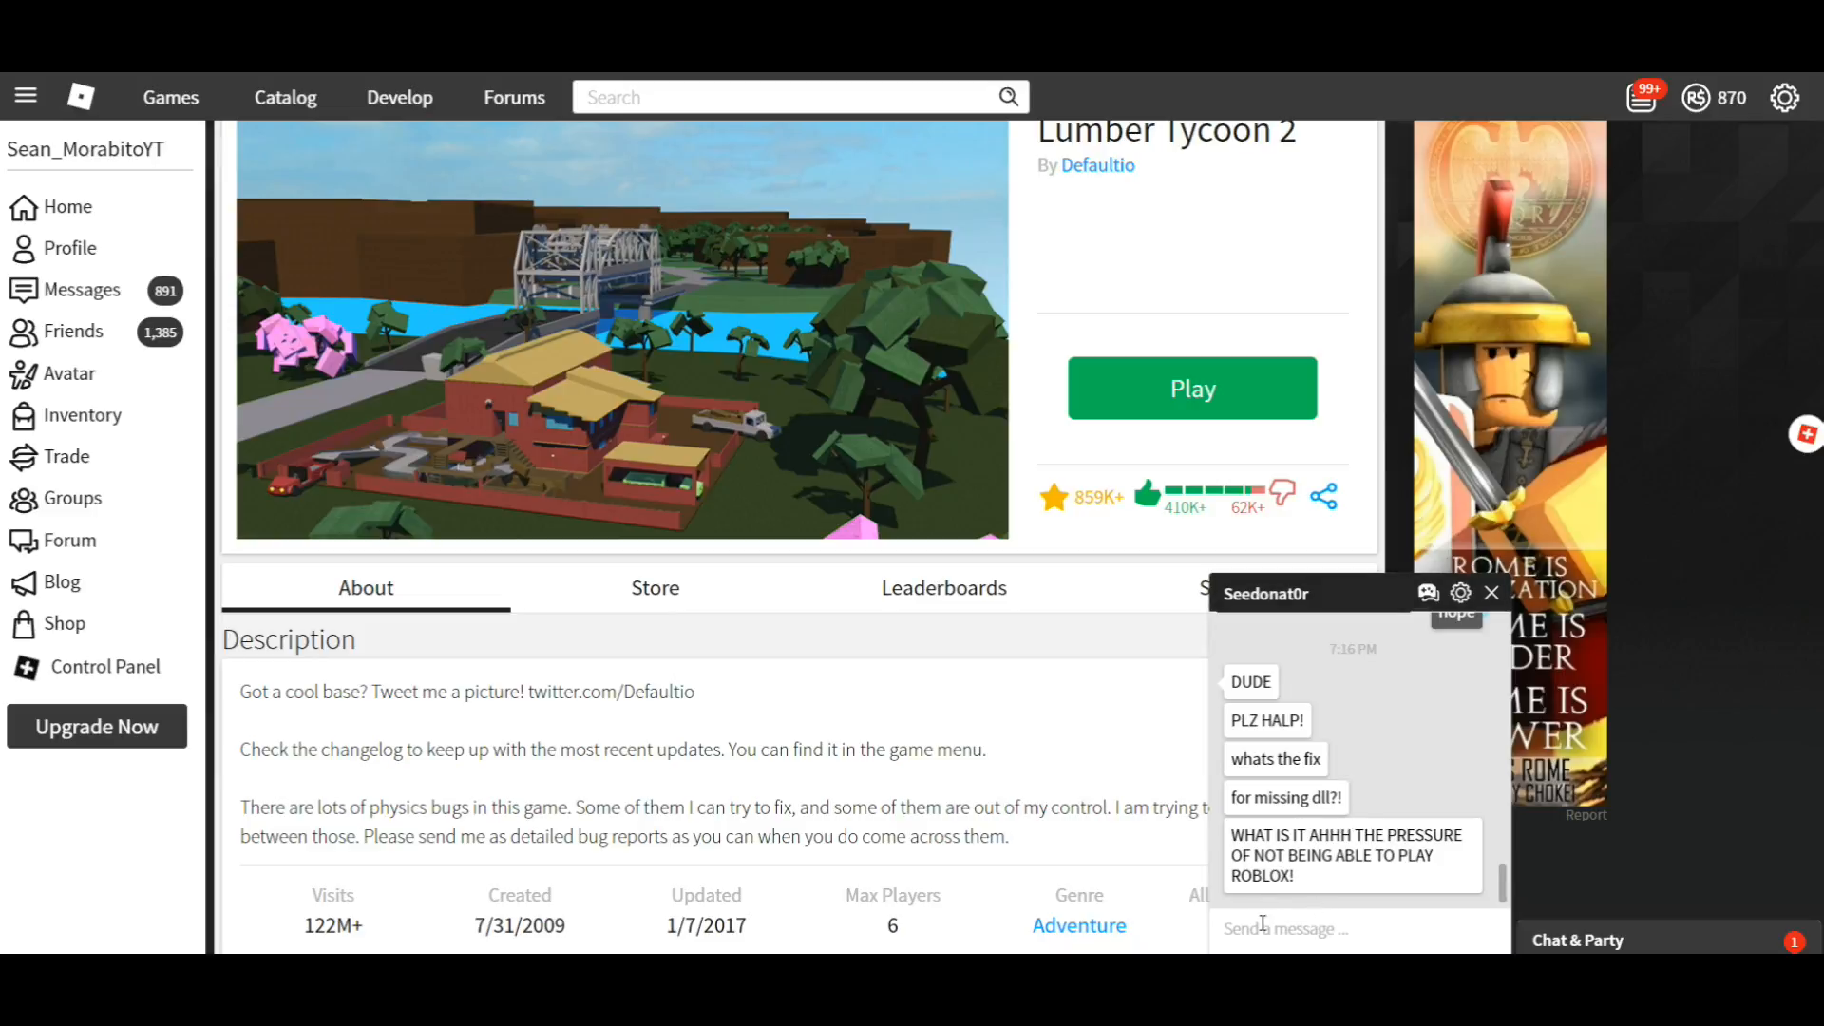
{"action": "type", "text": "say hi"}
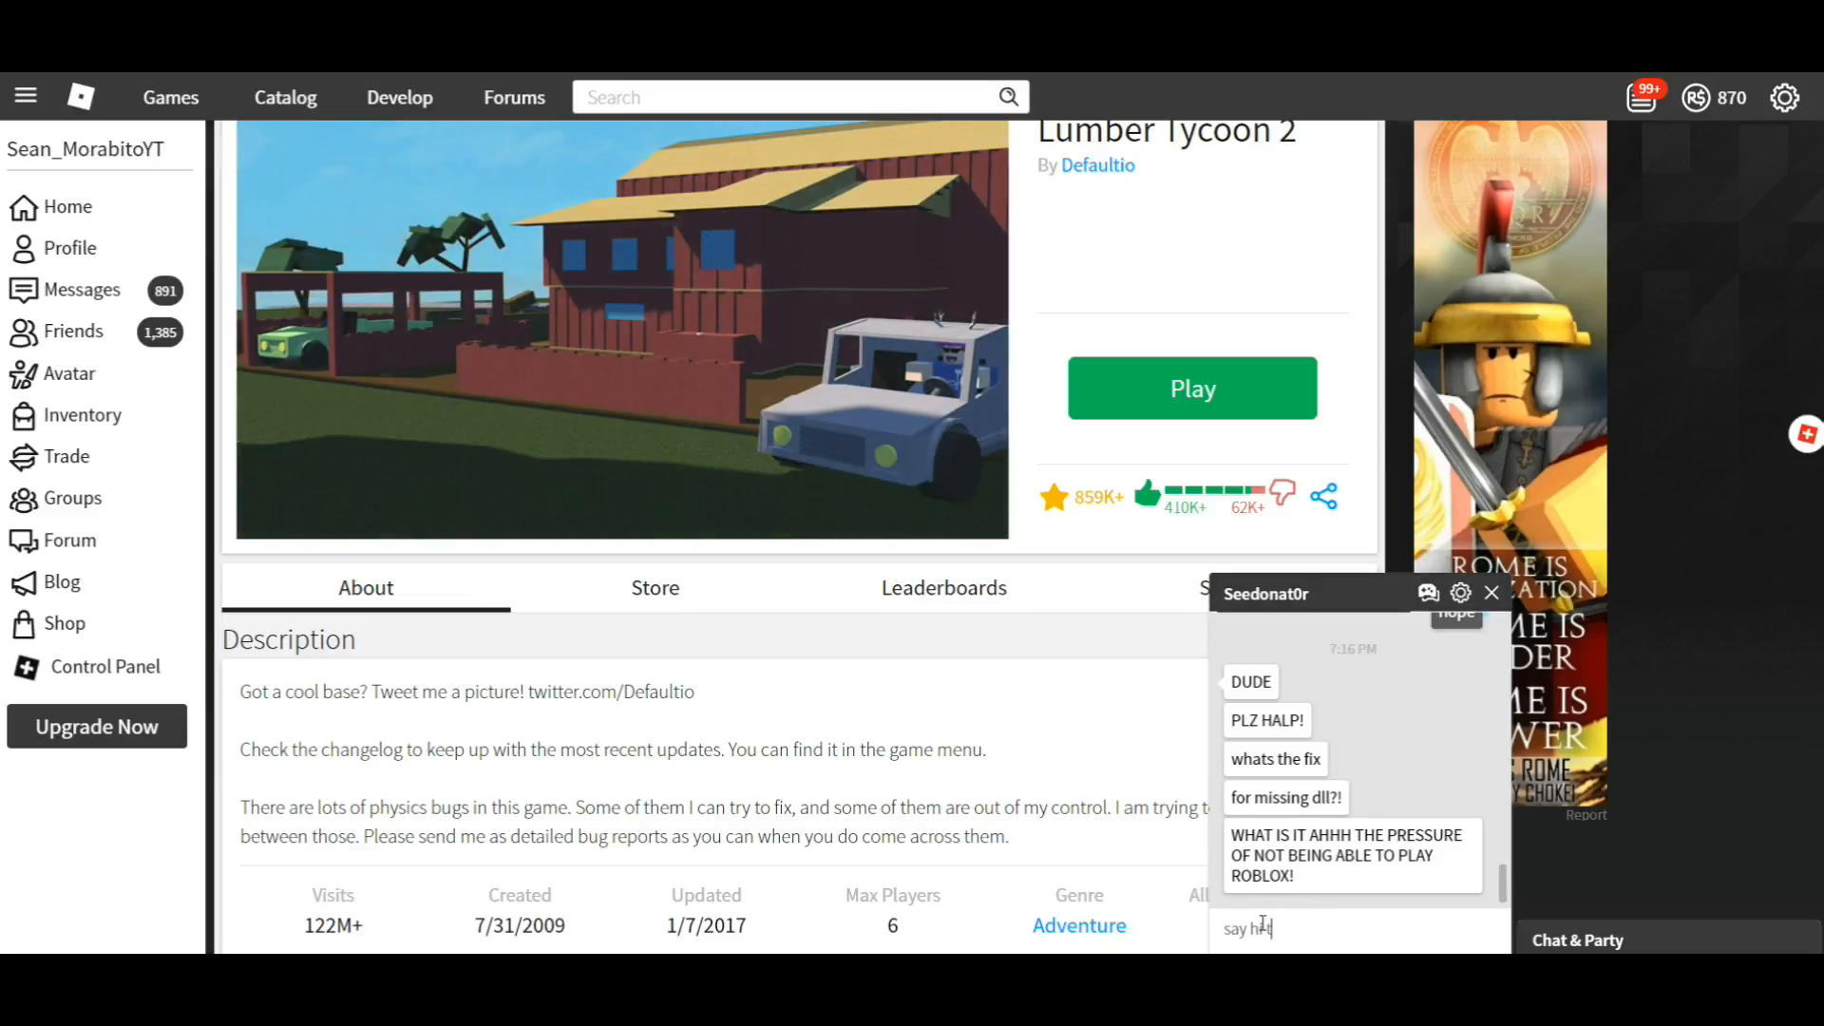
{"action": "type", "text": "to youtube i know how to fix doing vid right"}
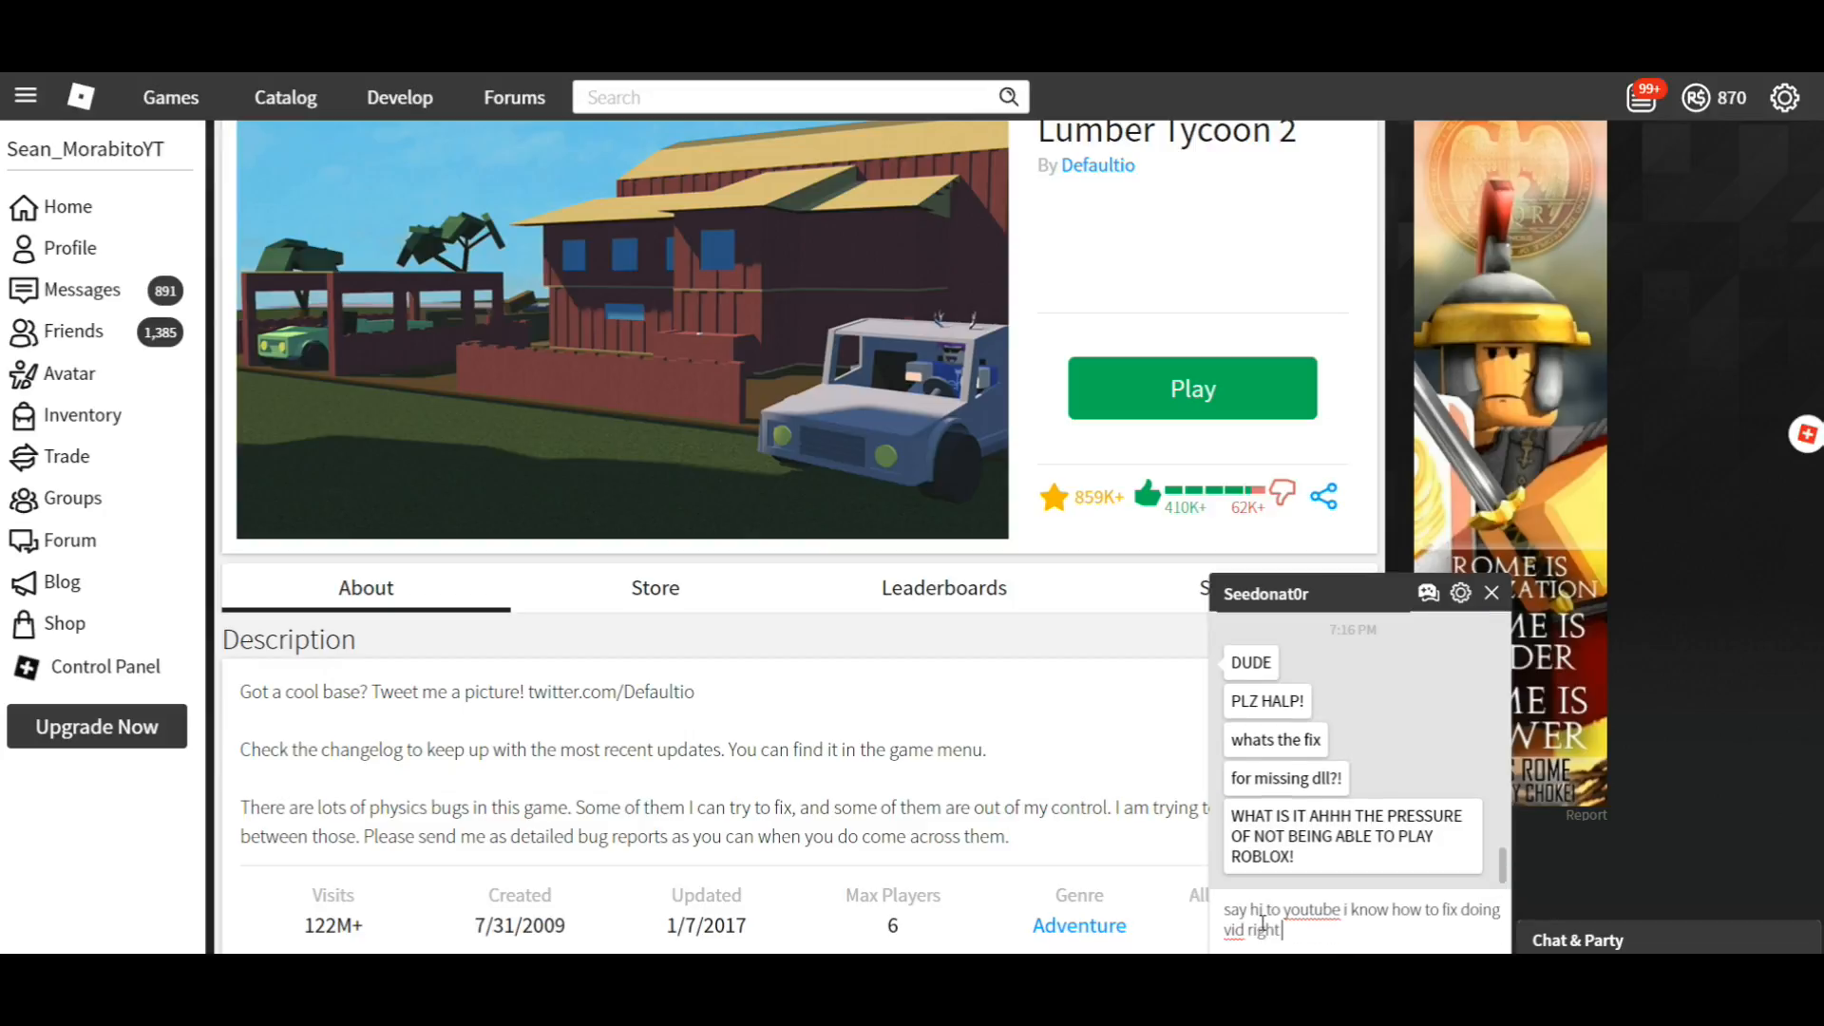
{"action": "type", "text": "now people see you"}
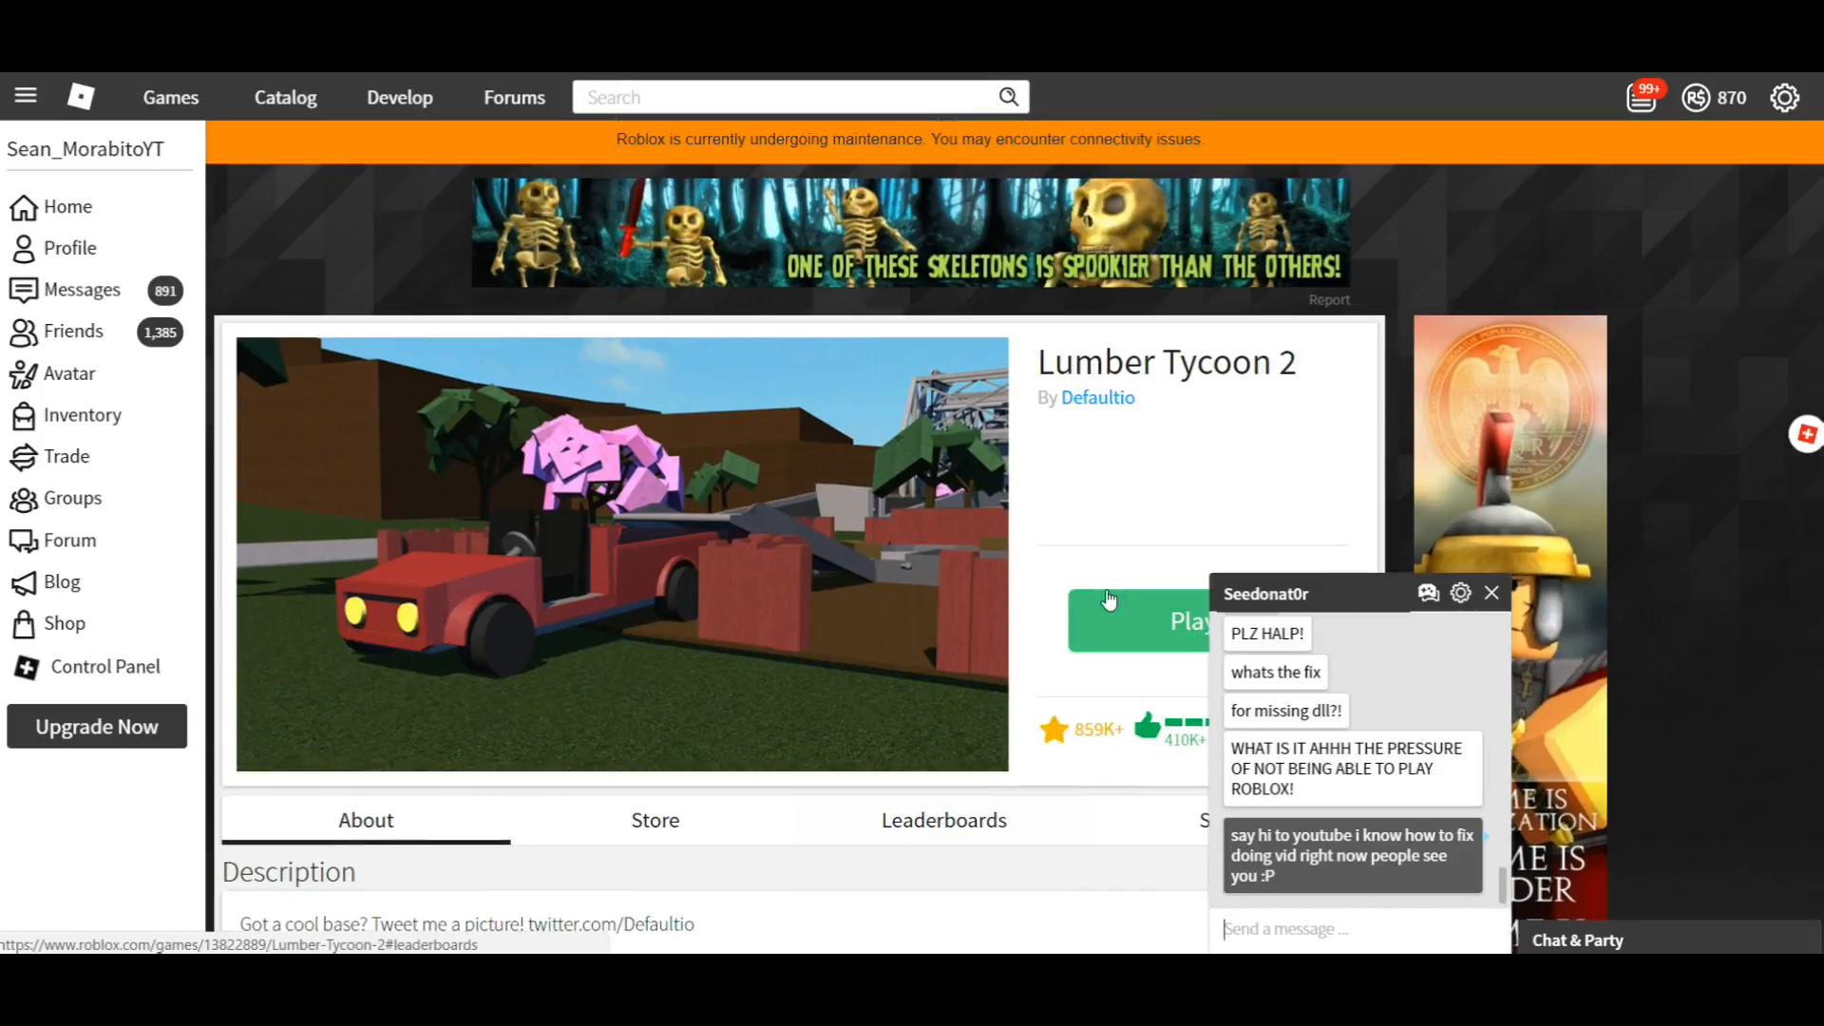
{"action": "left_click", "coordinate": [1186, 619]}
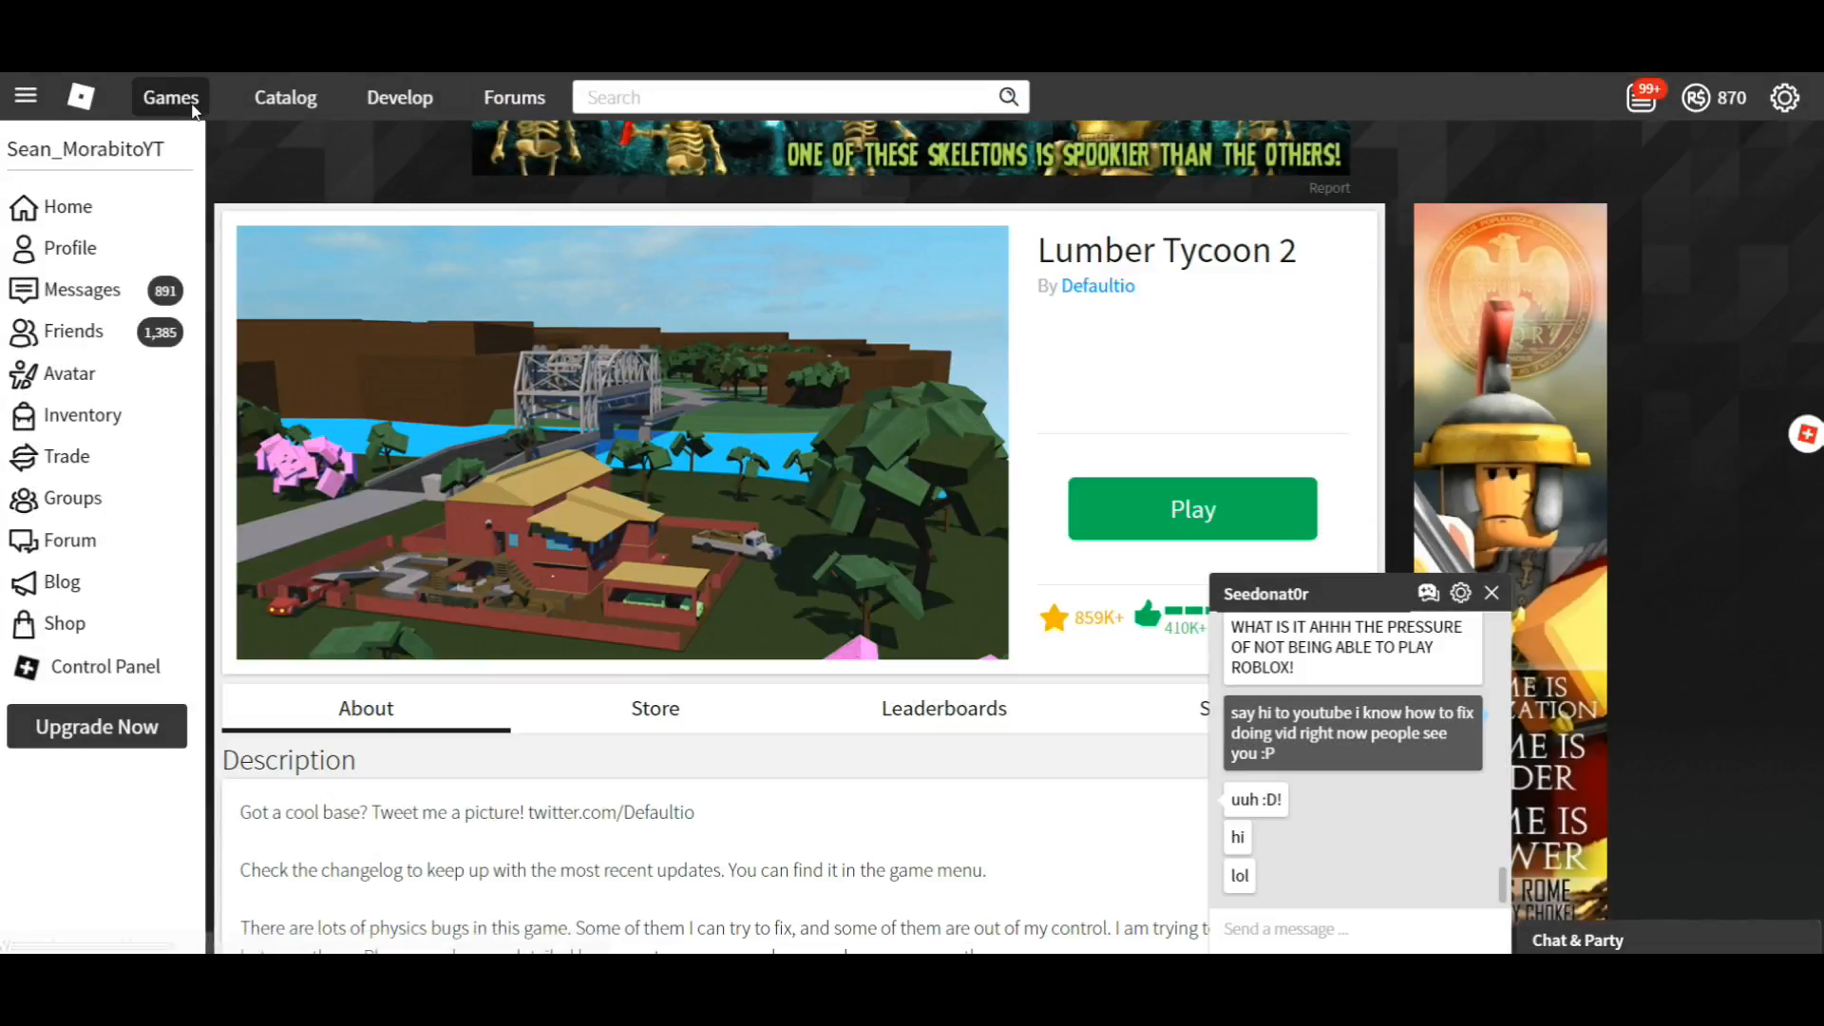
{"action": "left_click", "coordinate": [171, 96]}
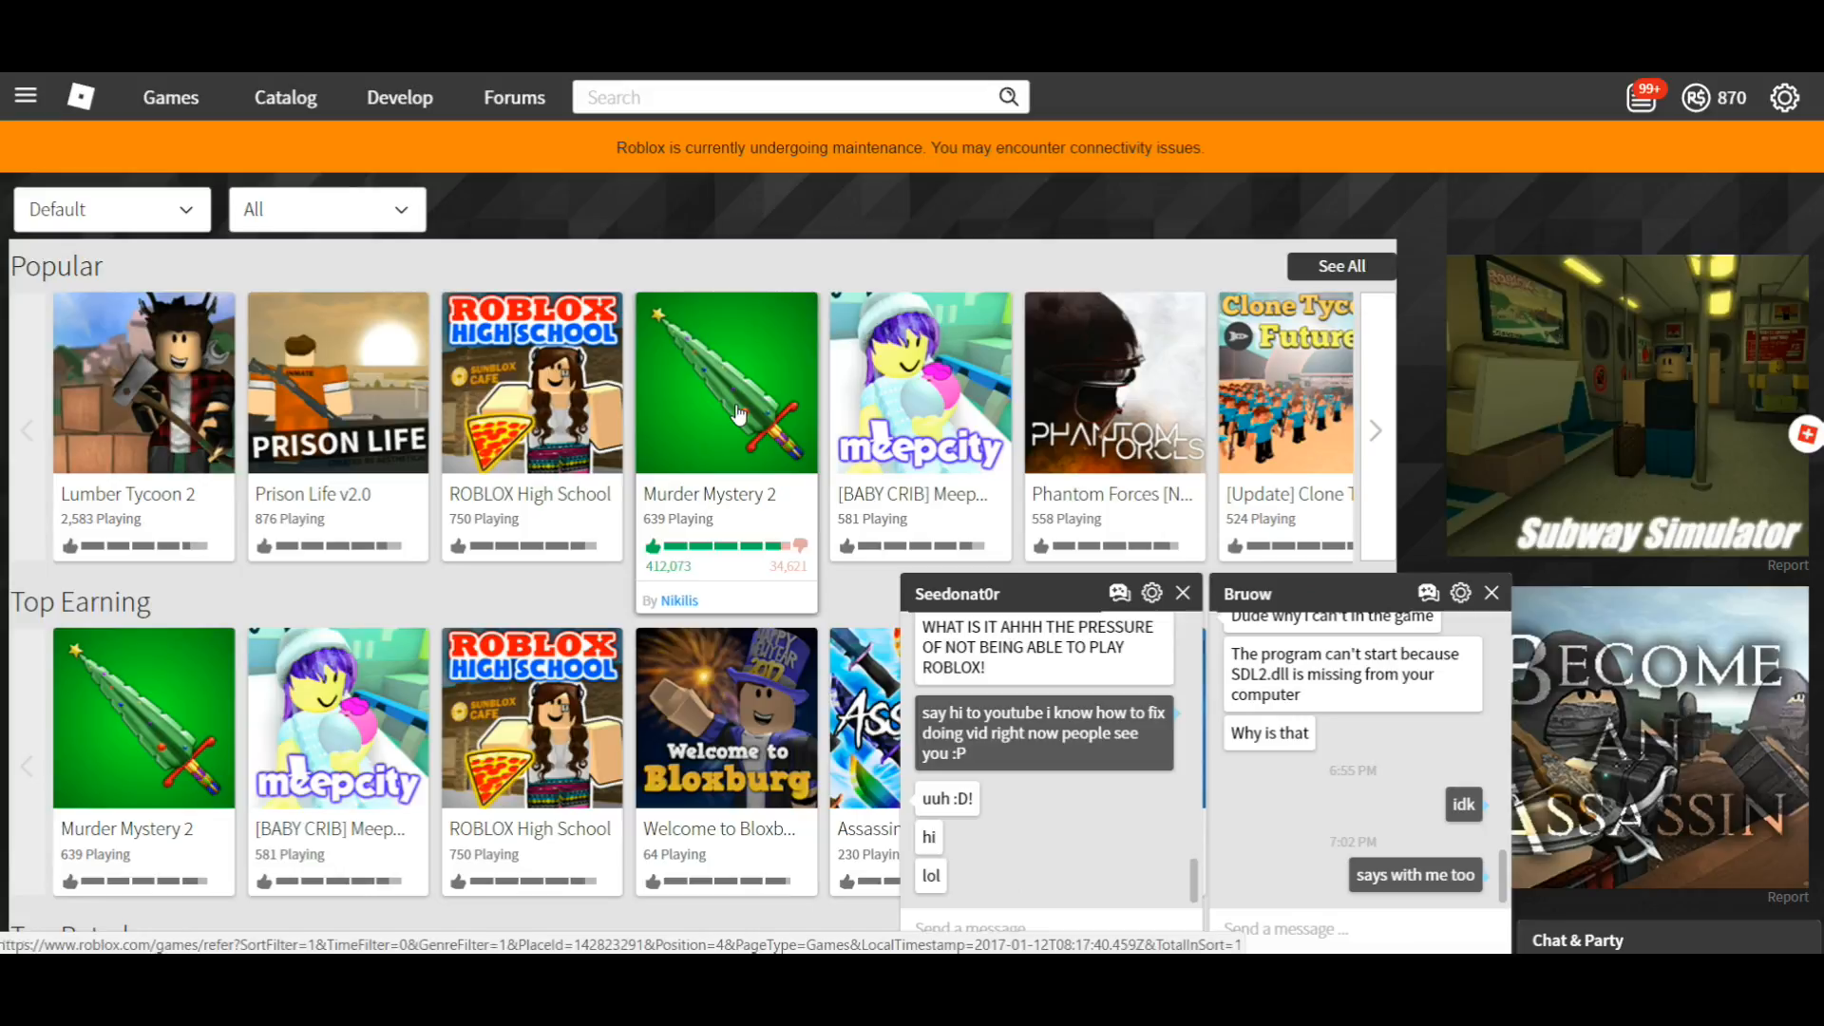
- Open the Murder Mystery 2 game page and press Play
{"action": "left_click", "coordinate": [724, 380]}
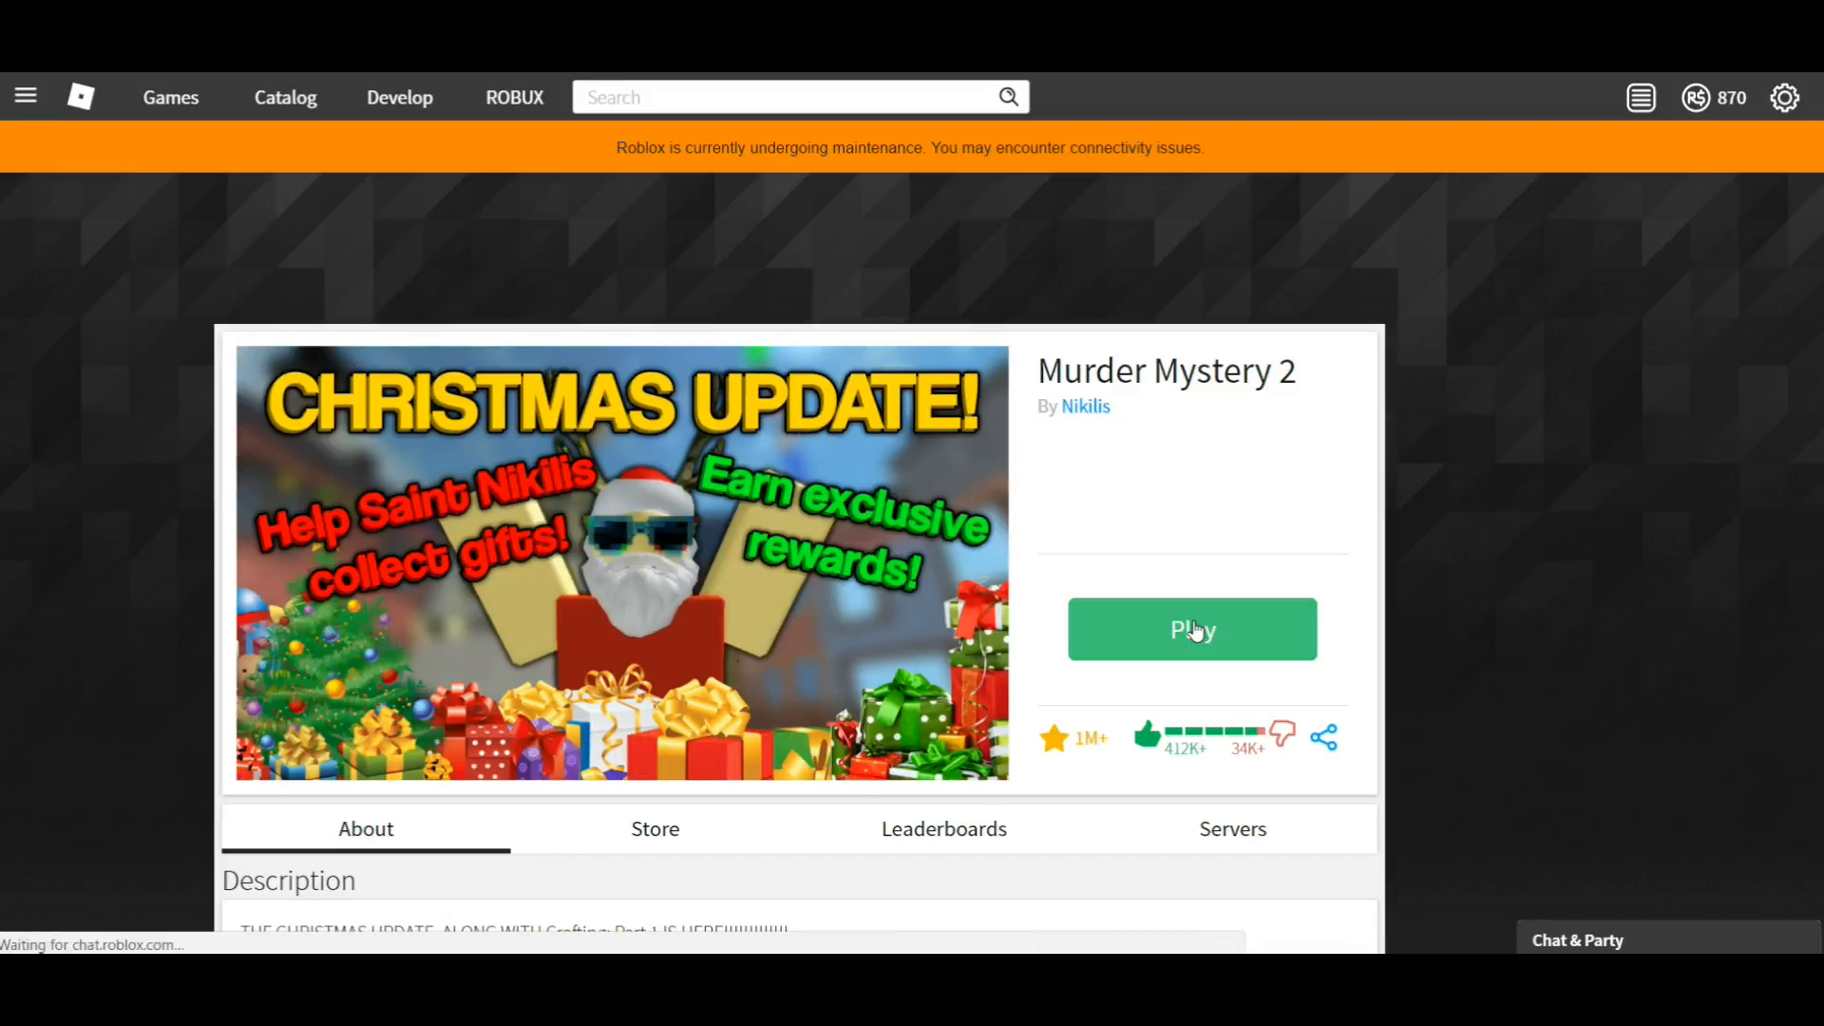
{"action": "left_click", "coordinate": [1190, 629]}
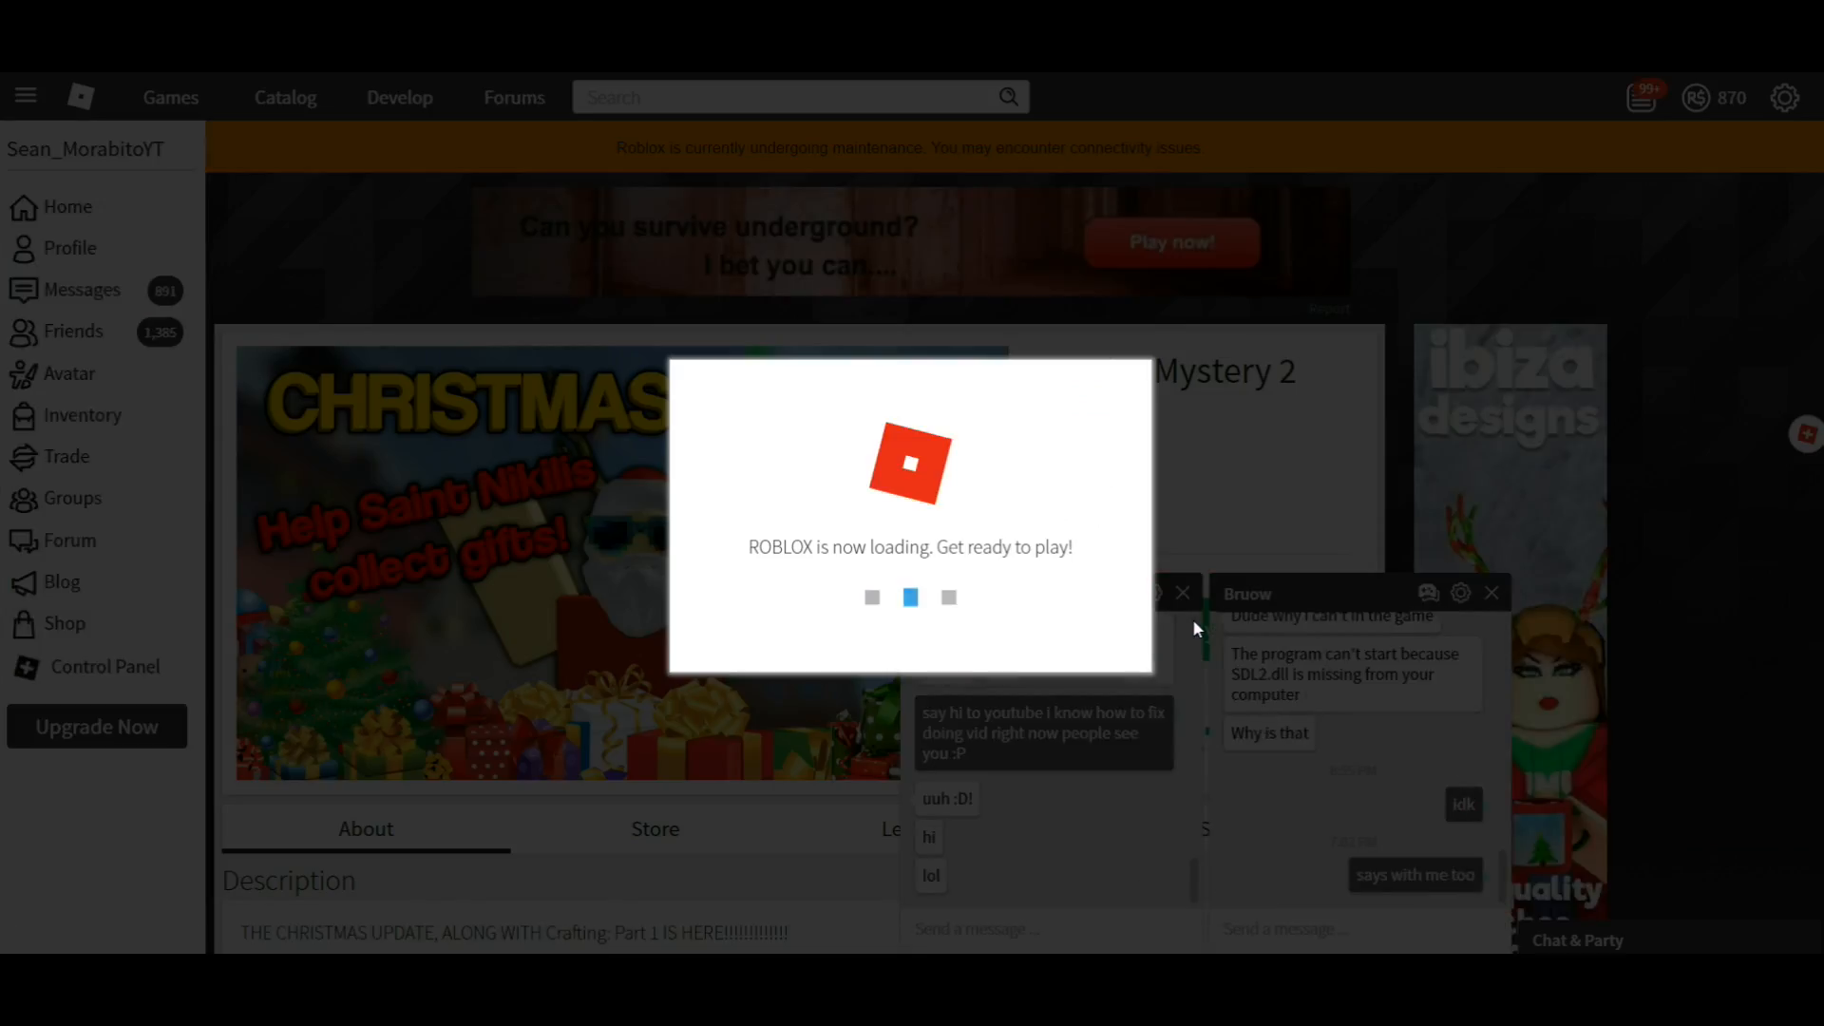